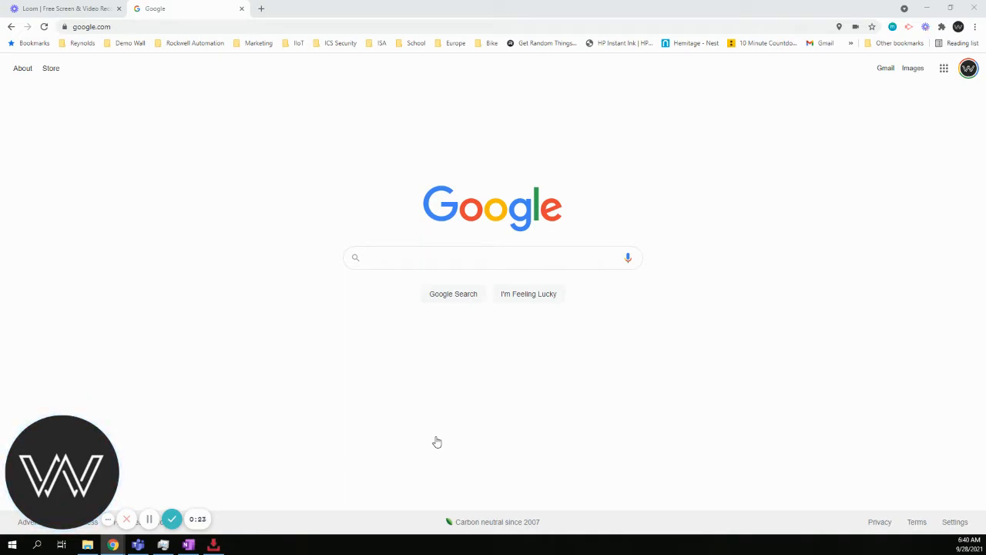
pyautogui.moveTo(408, 297)
pyautogui.write('r')
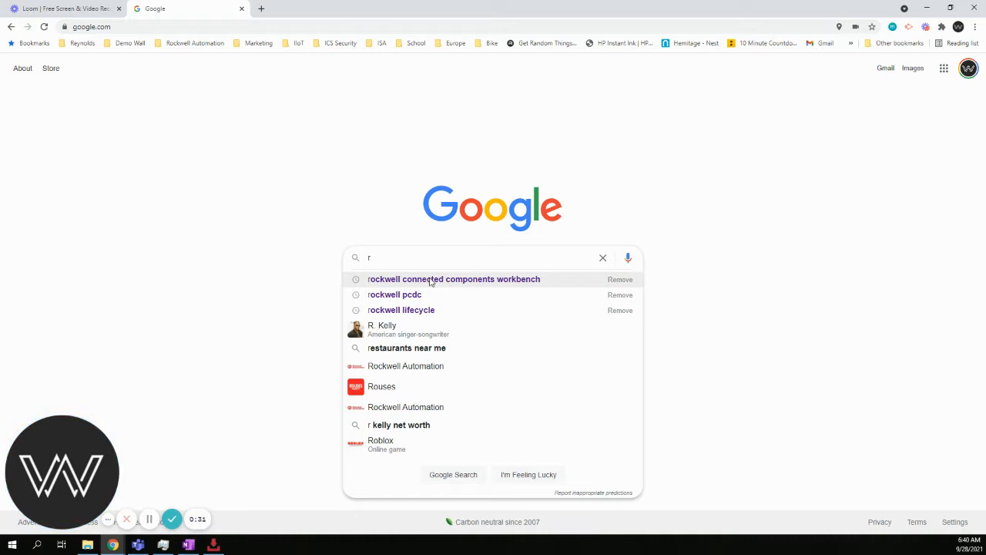
# Search Google for 'rockwell connected components workbench' and open the Rockwell Automation software result.
pyautogui.click(453, 279)
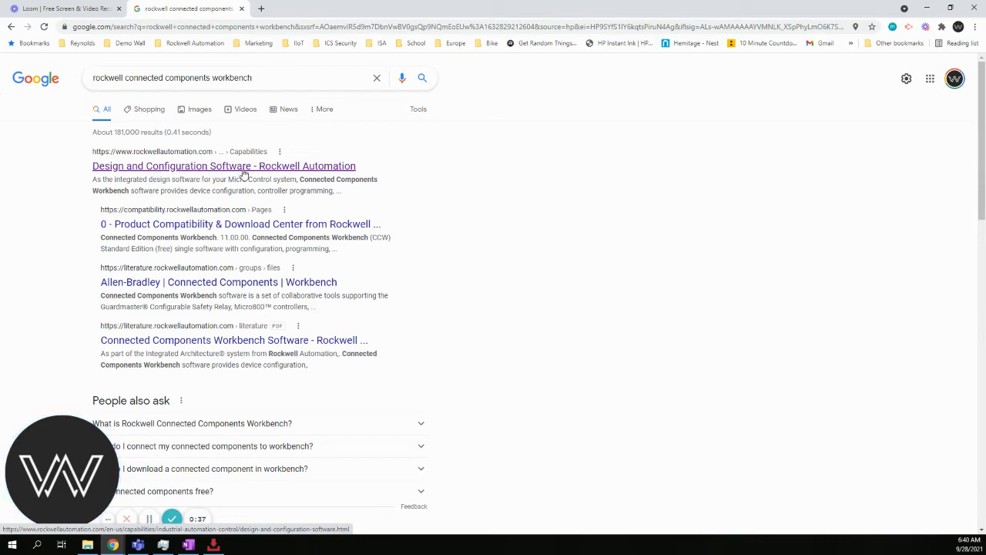
pyautogui.click(223, 166)
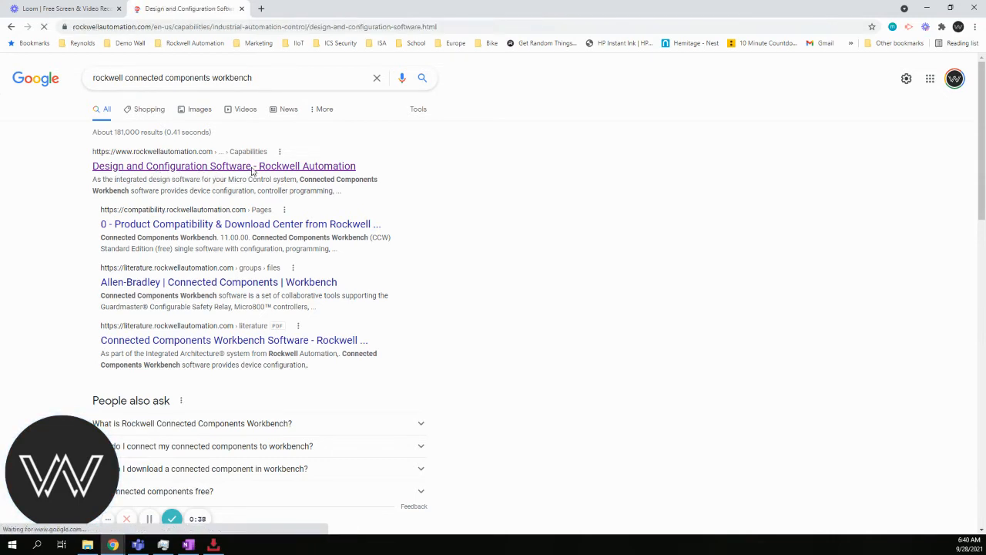
# Scroll down the Connected Components Workbench page to the Download Software section with Standard Edition links.
pyautogui.click(223, 165)
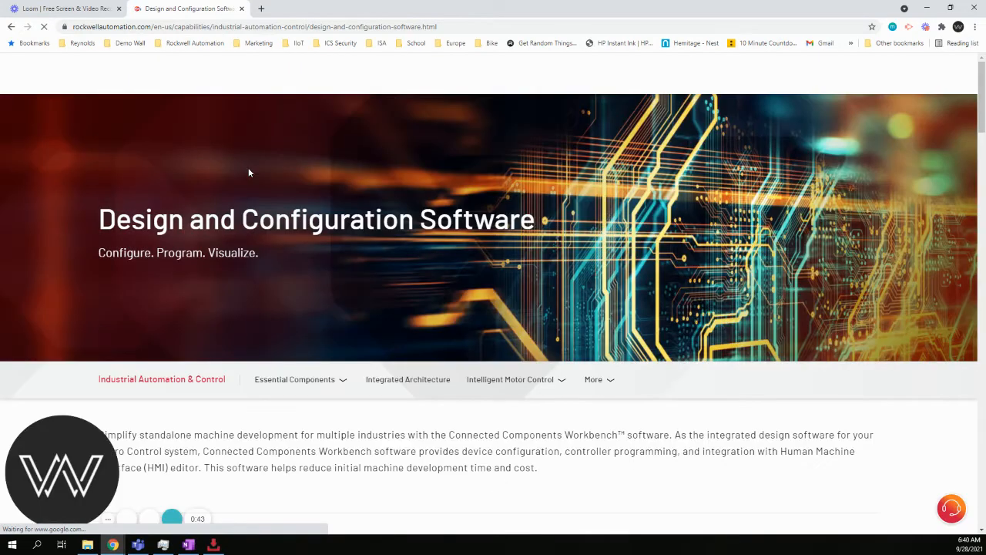
pyautogui.scroll(-3)
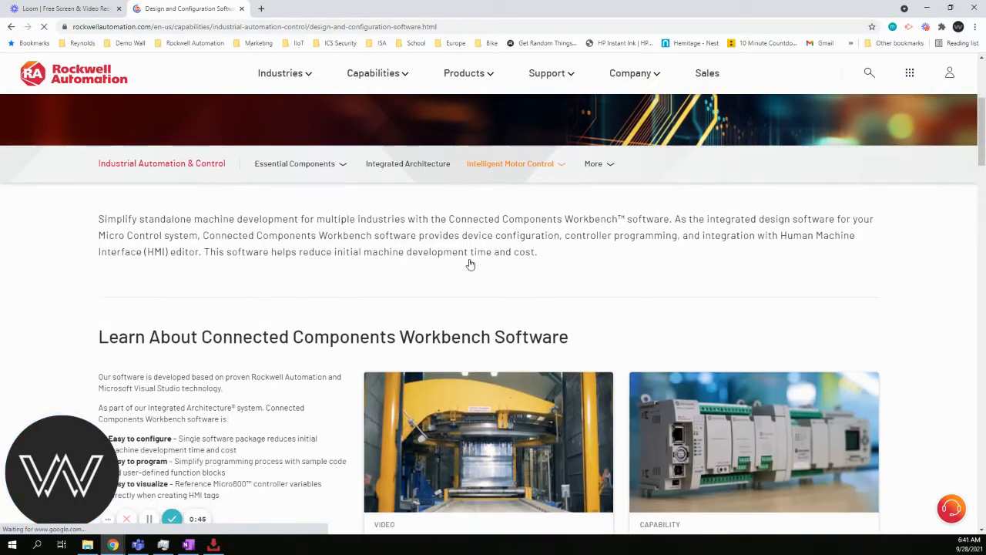
pyautogui.scroll(-3)
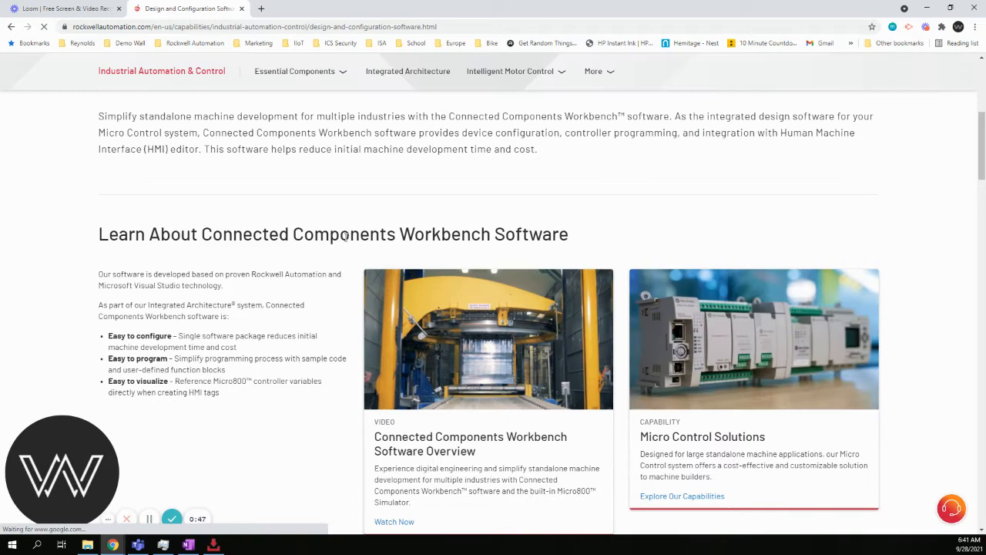
pyautogui.scroll(-3)
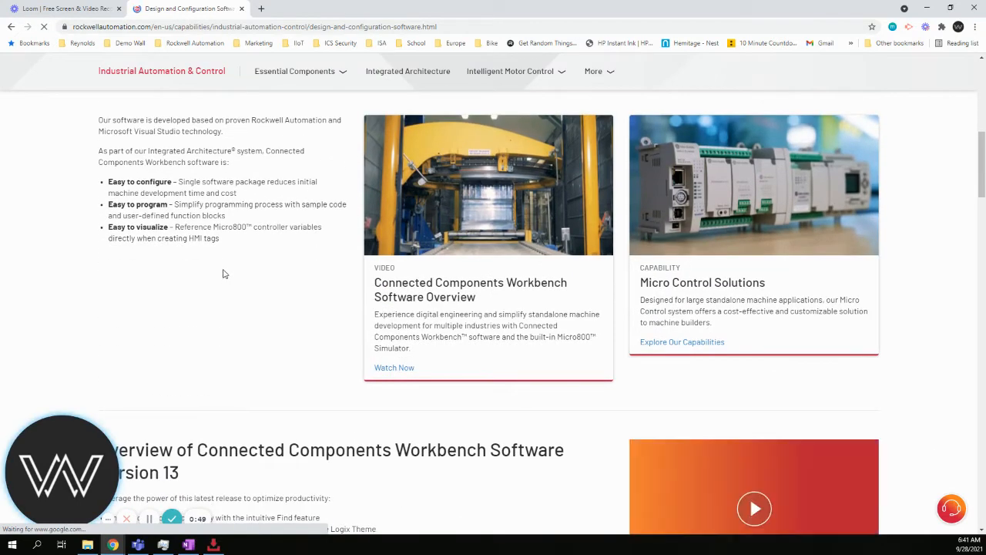
pyautogui.moveTo(439, 295)
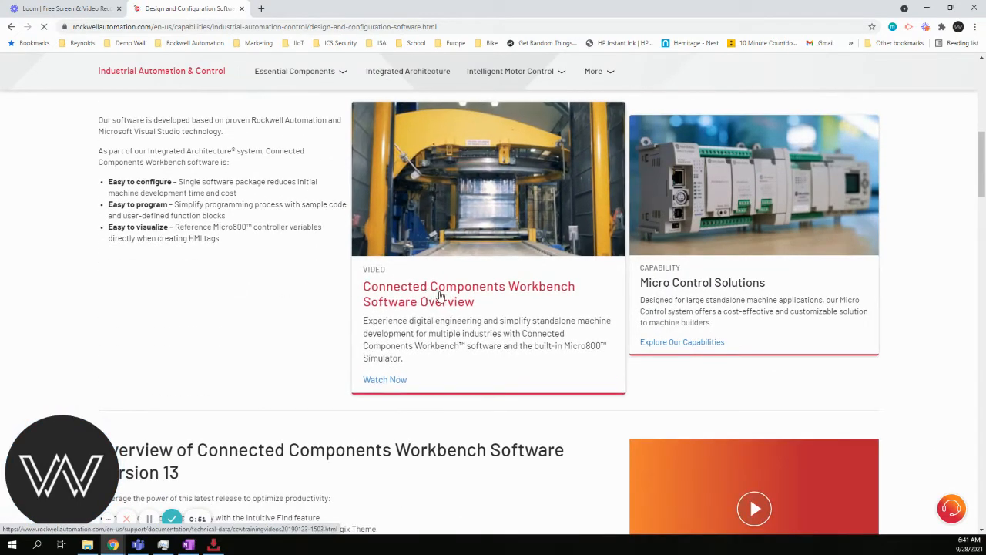
pyautogui.scroll(-3)
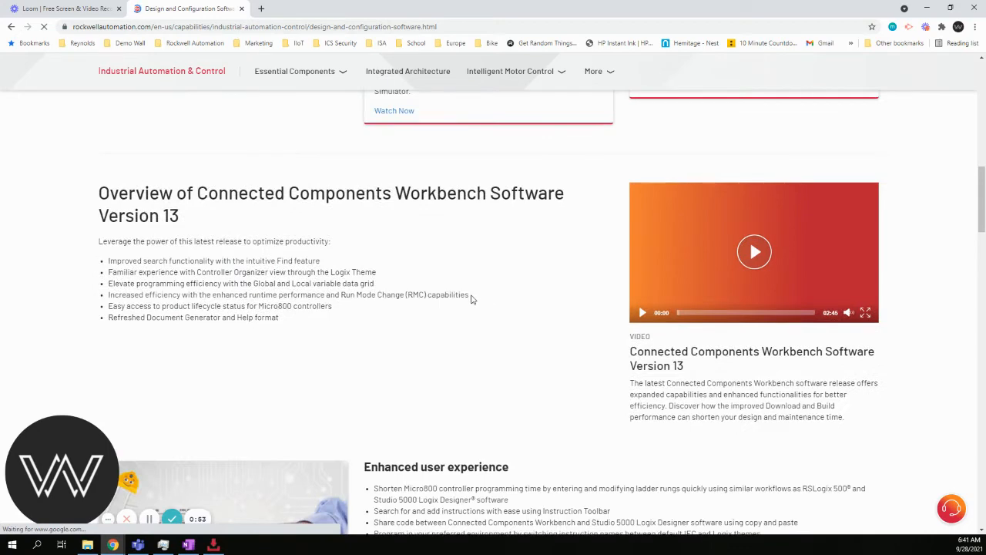
pyautogui.scroll(-3)
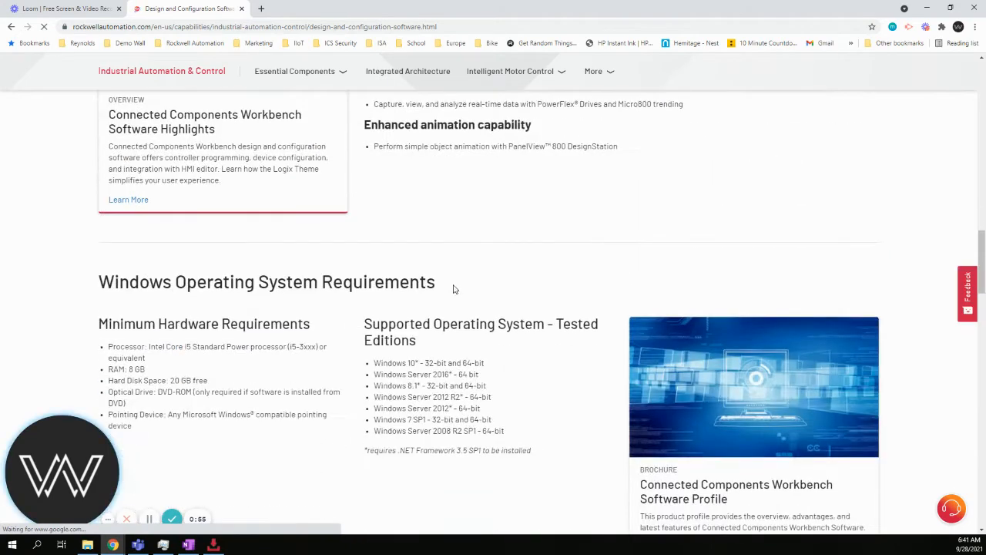
pyautogui.scroll(-3)
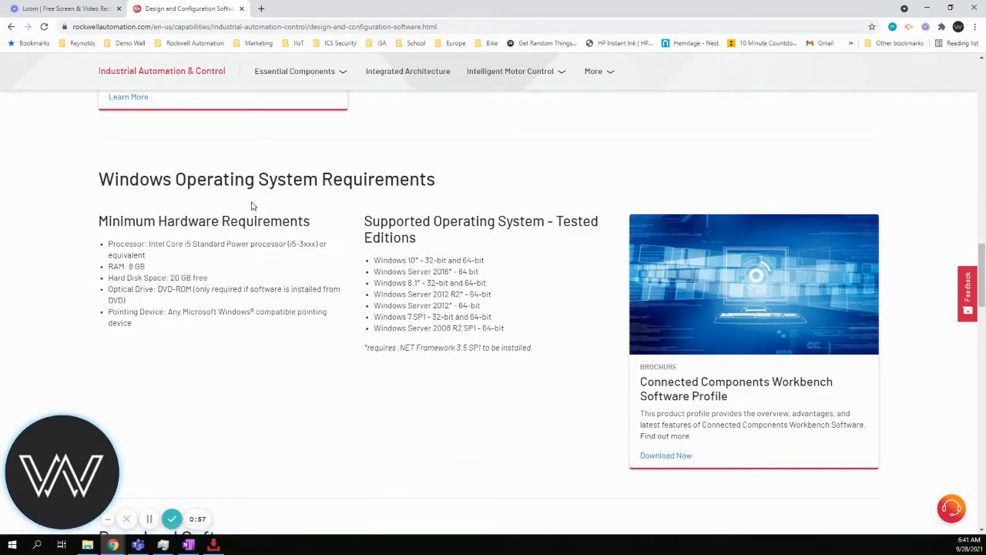
pyautogui.scroll(-3)
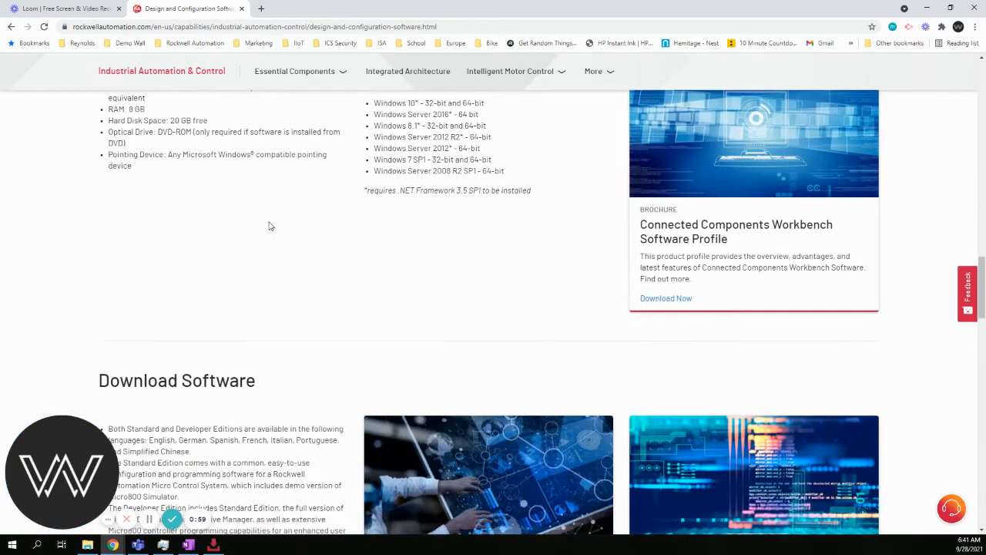
pyautogui.scroll(-3)
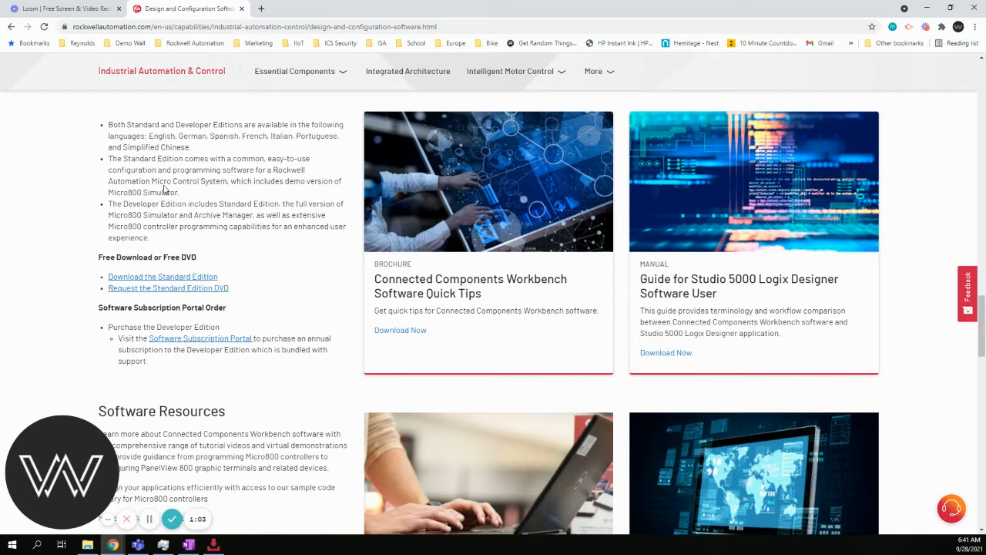
# Choose 'Download the Standard Edition' under the free download options.
pyautogui.scroll(3)
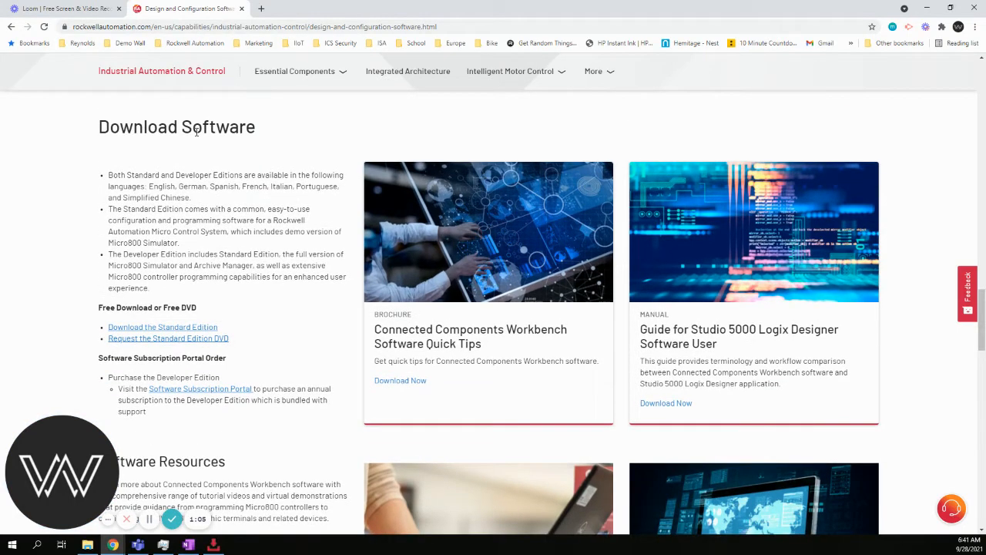
pyautogui.moveTo(191, 312)
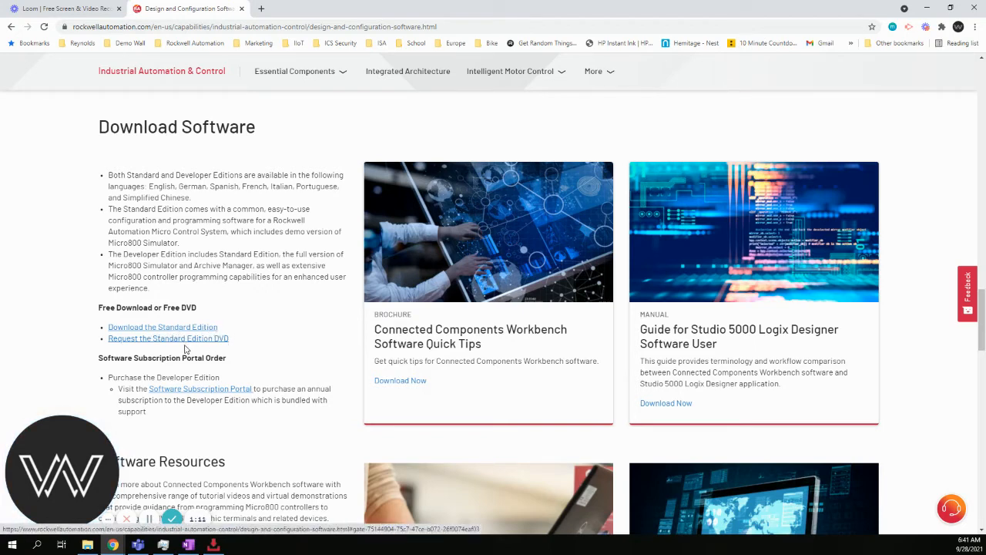
pyautogui.moveTo(206, 347)
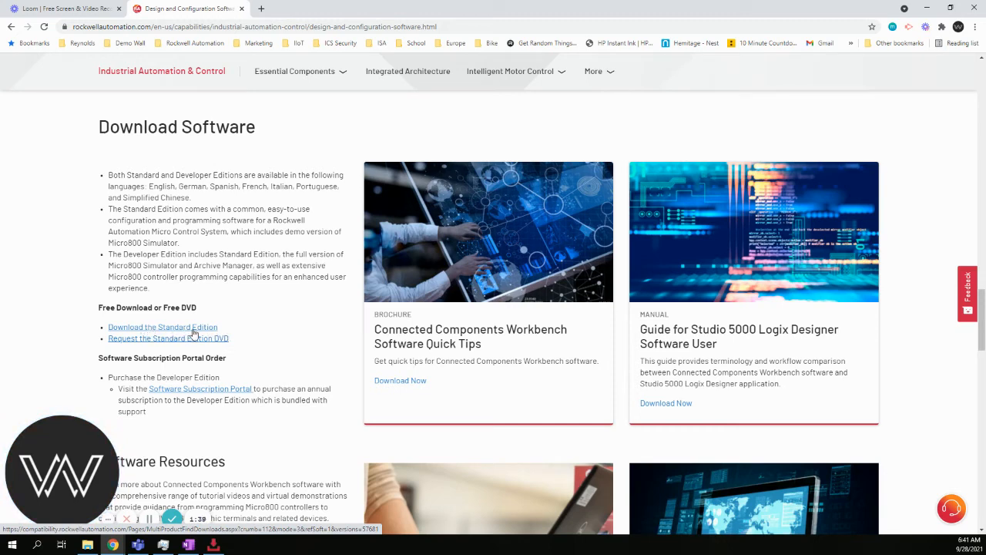
pyautogui.click(162, 327)
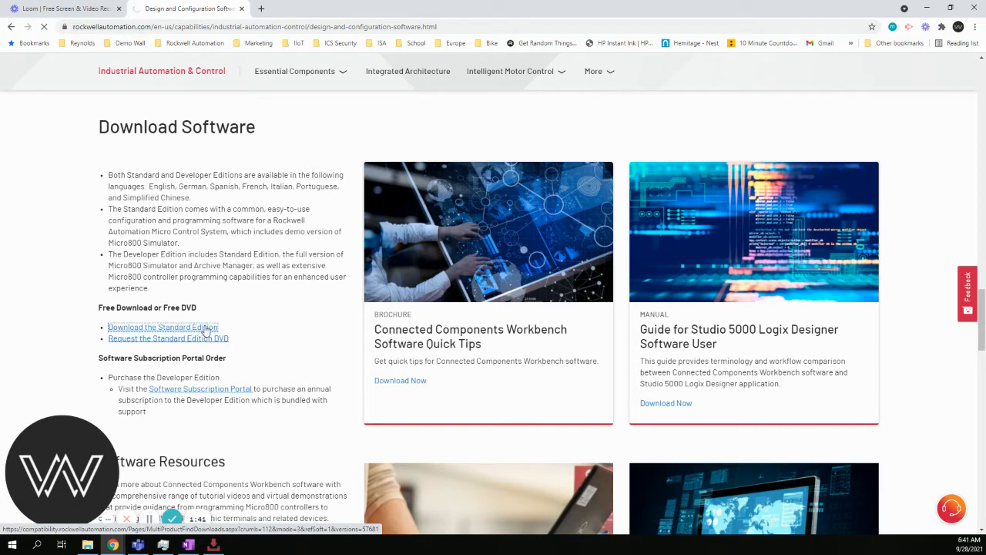
# Load the Find Downloads page listing Connected Components Workbench 13.00.00.
pyautogui.click(162, 327)
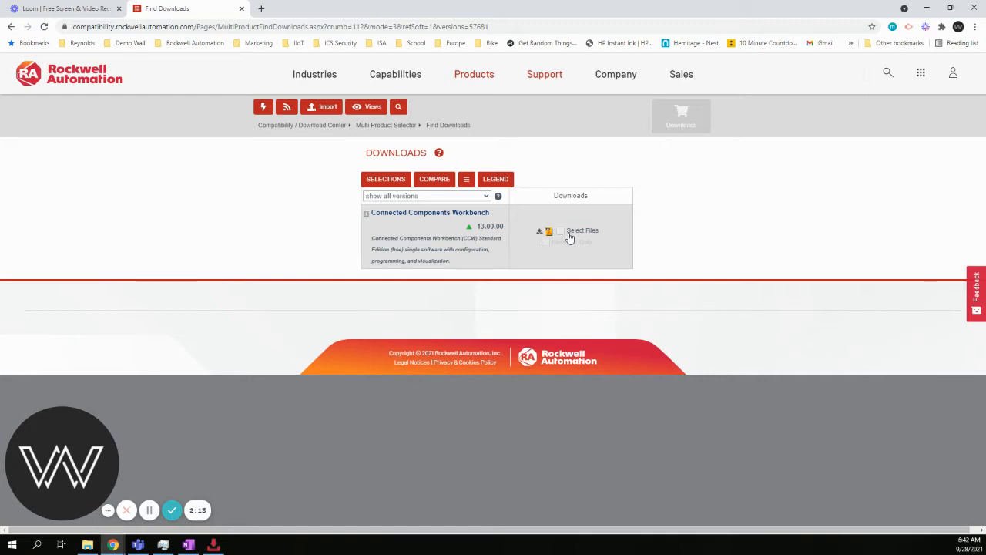
pyautogui.moveTo(562, 233)
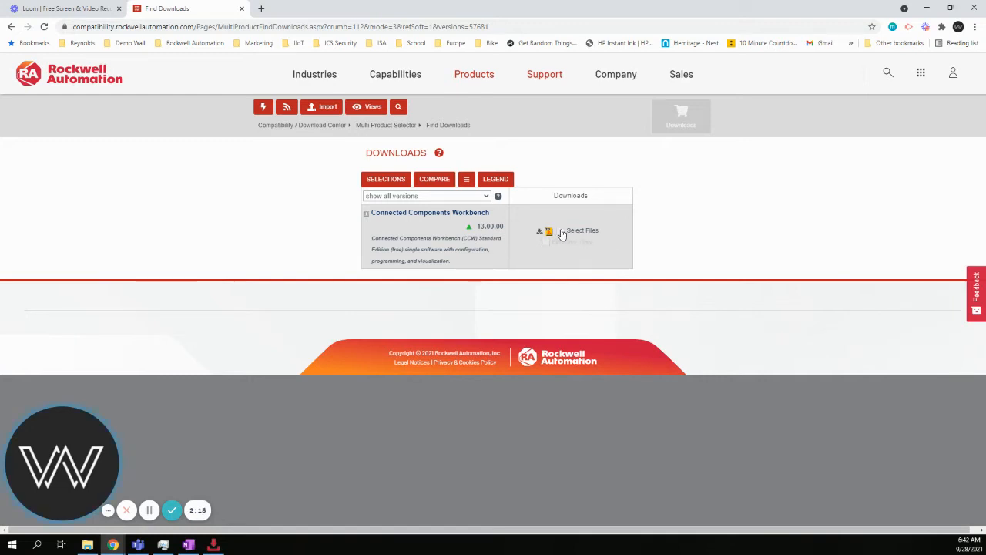
# Show the available files for version 13.00.00 and browse the downloads list.
pyautogui.click(548, 231)
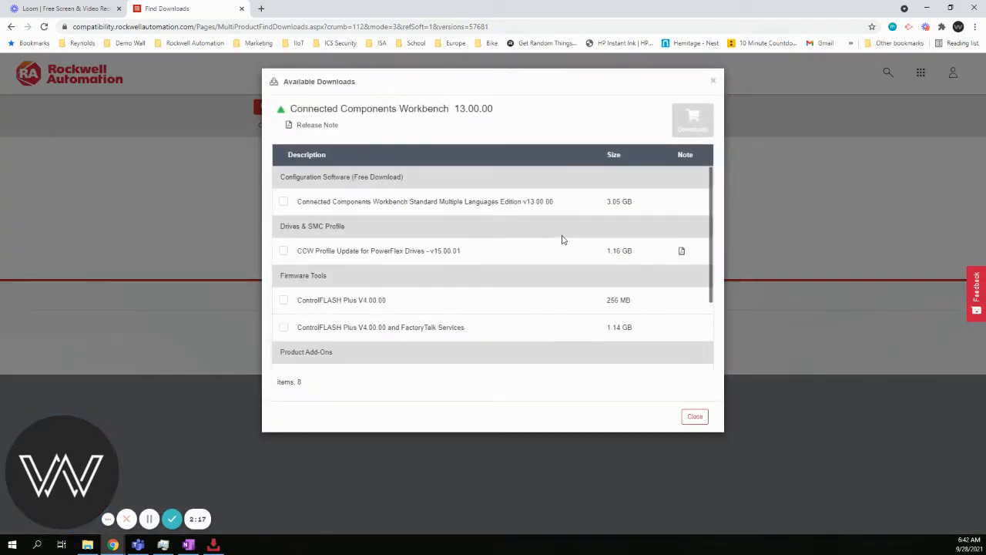
pyautogui.moveTo(538, 234)
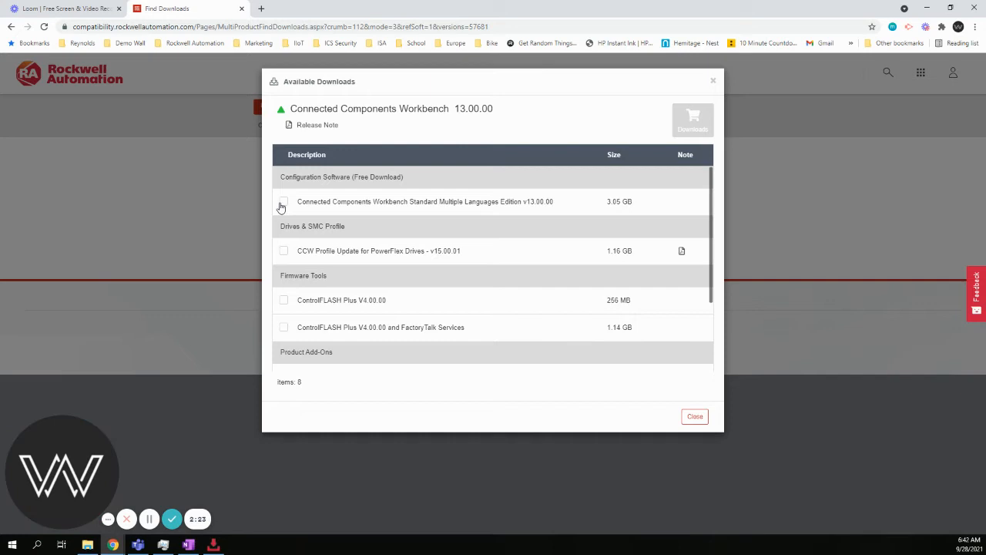
pyautogui.moveTo(486, 294)
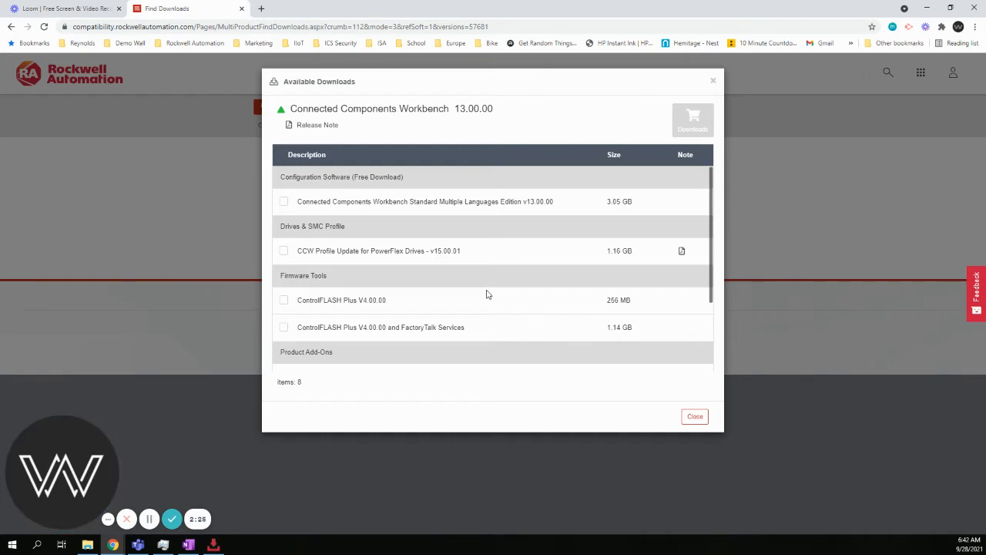
pyautogui.moveTo(478, 298)
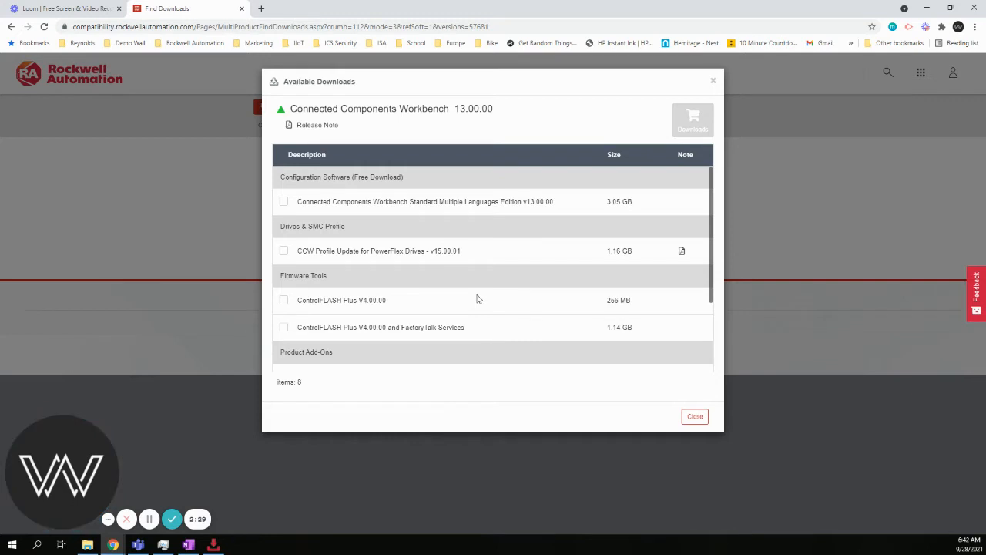
pyautogui.moveTo(451, 279)
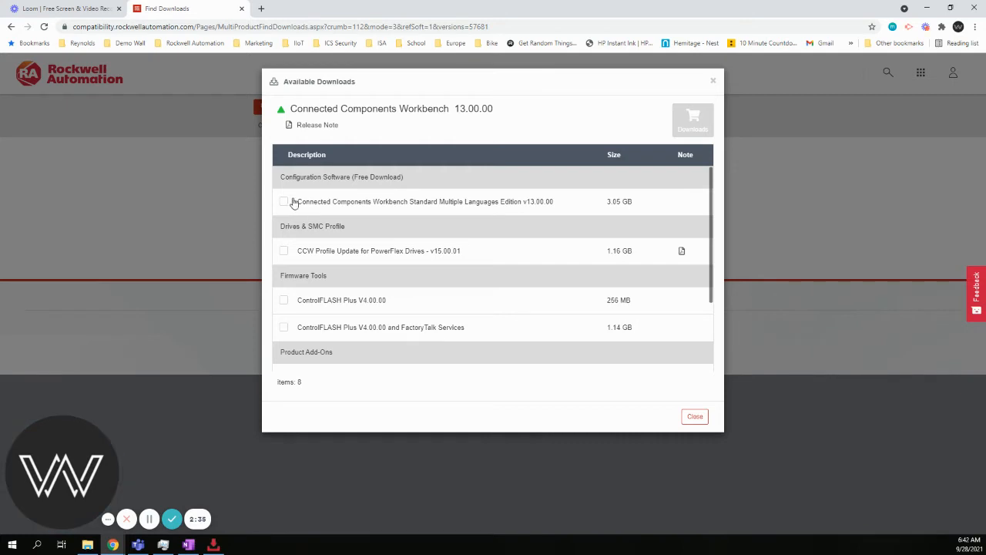
pyautogui.moveTo(348, 252)
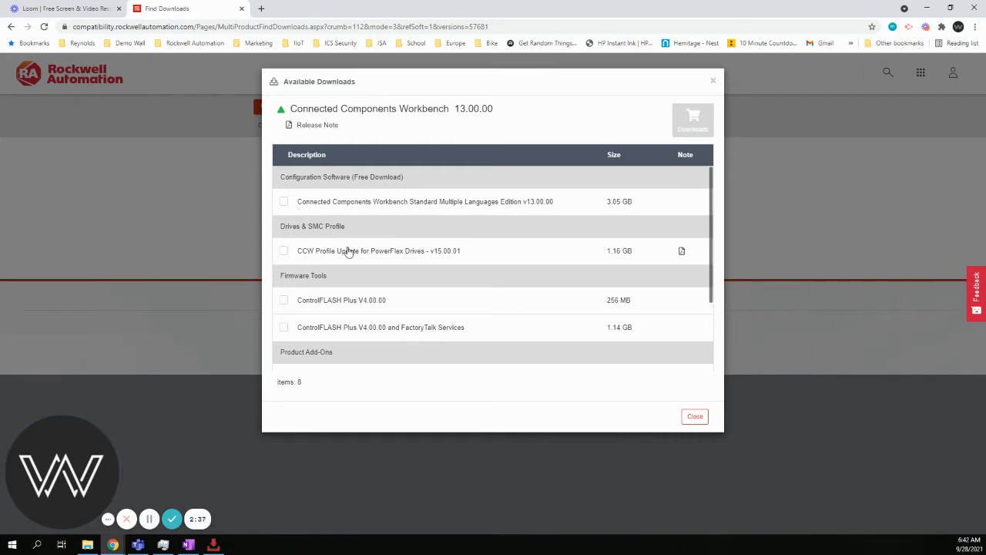
pyautogui.scroll(-3)
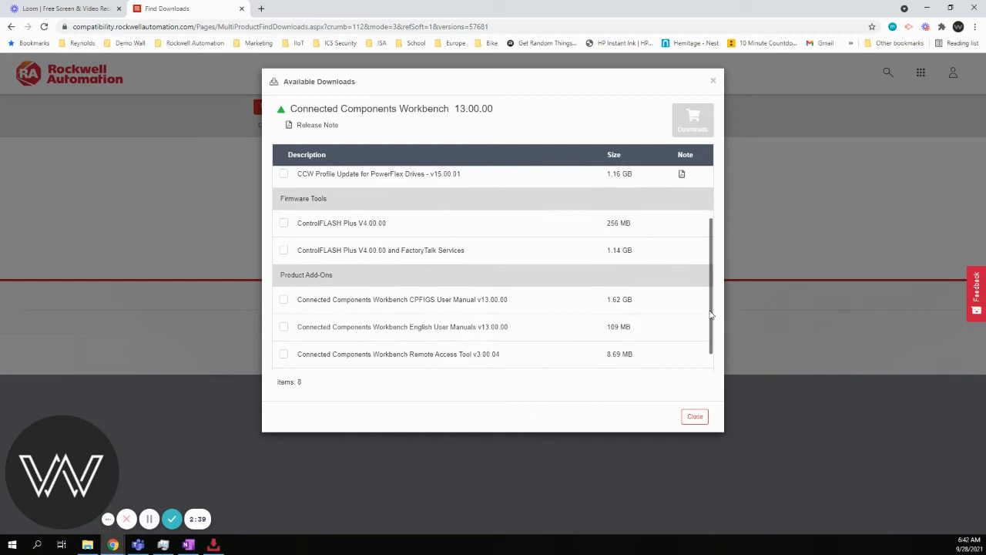
pyautogui.scroll(-3)
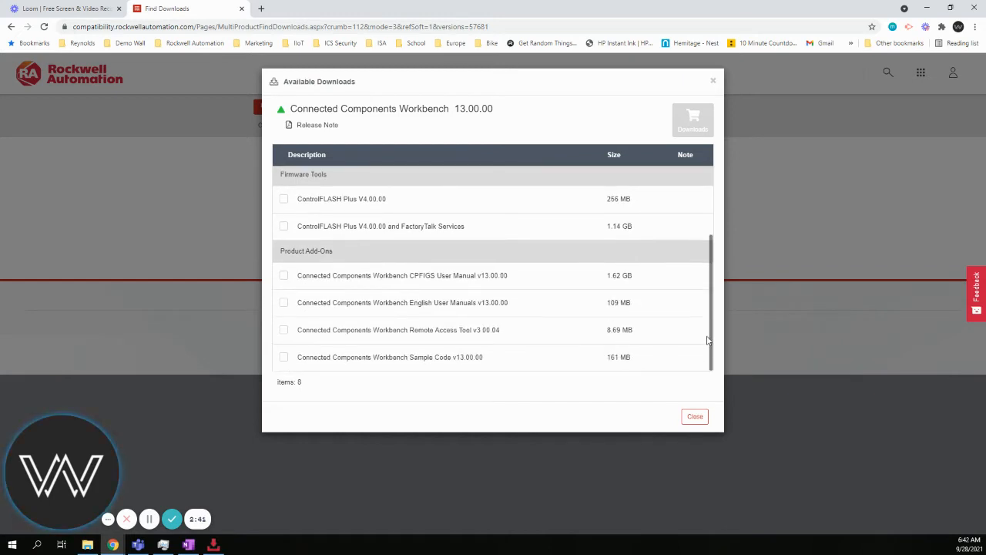
pyautogui.scroll(3)
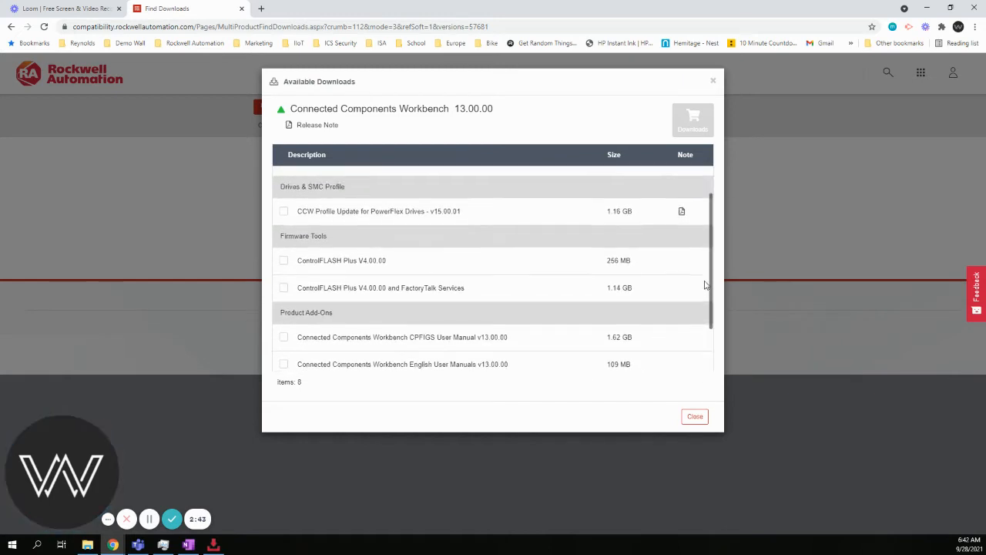
pyautogui.scroll(3)
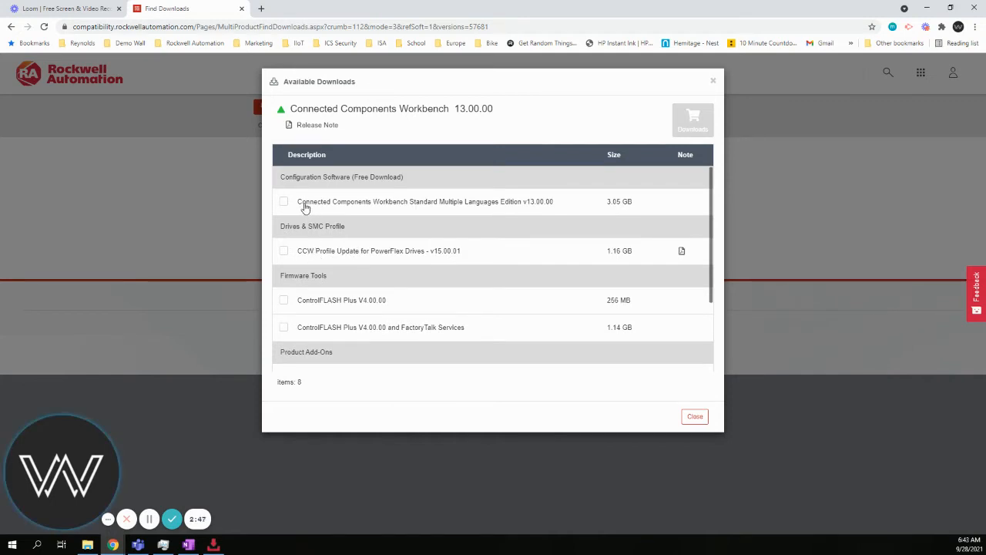
pyautogui.moveTo(326, 184)
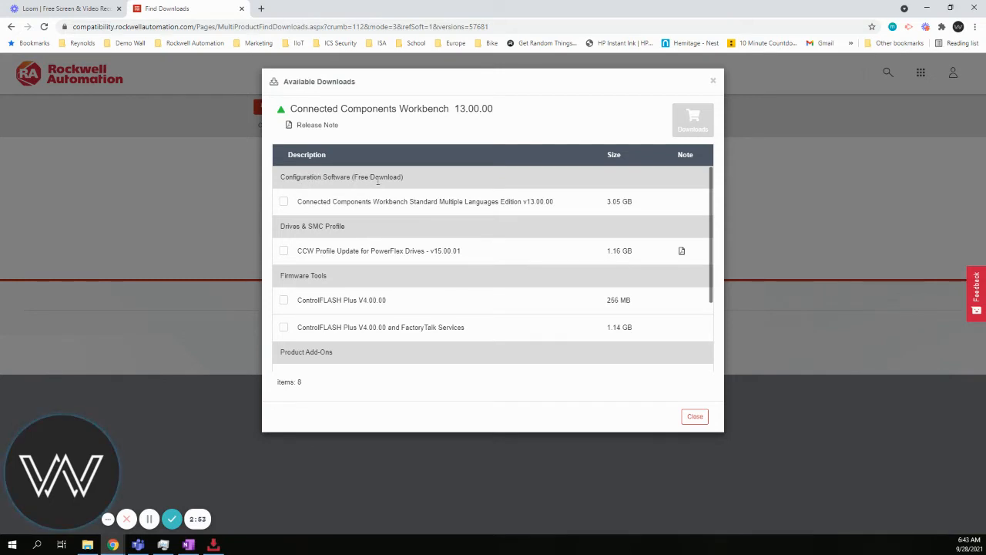
pyautogui.moveTo(419, 208)
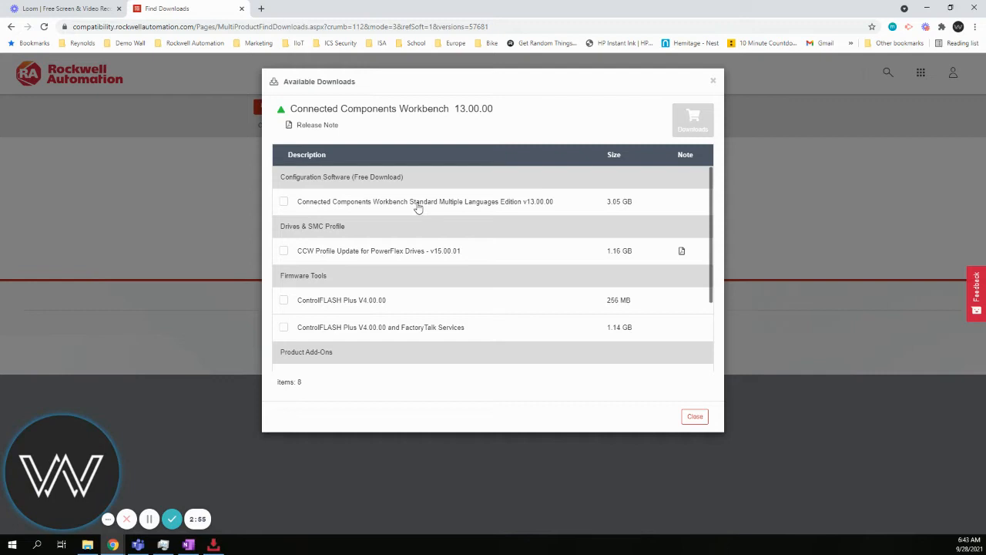
pyautogui.moveTo(488, 208)
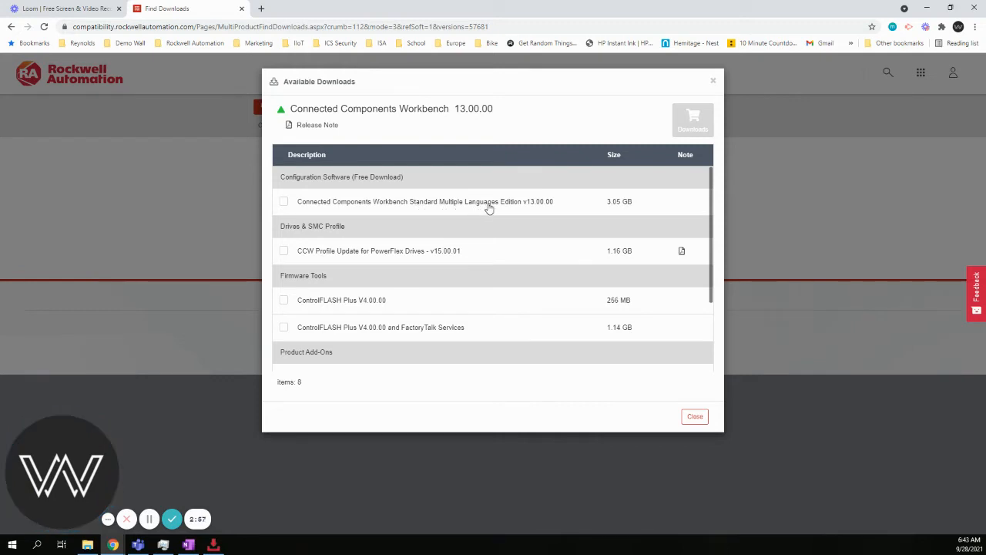
pyautogui.moveTo(615, 205)
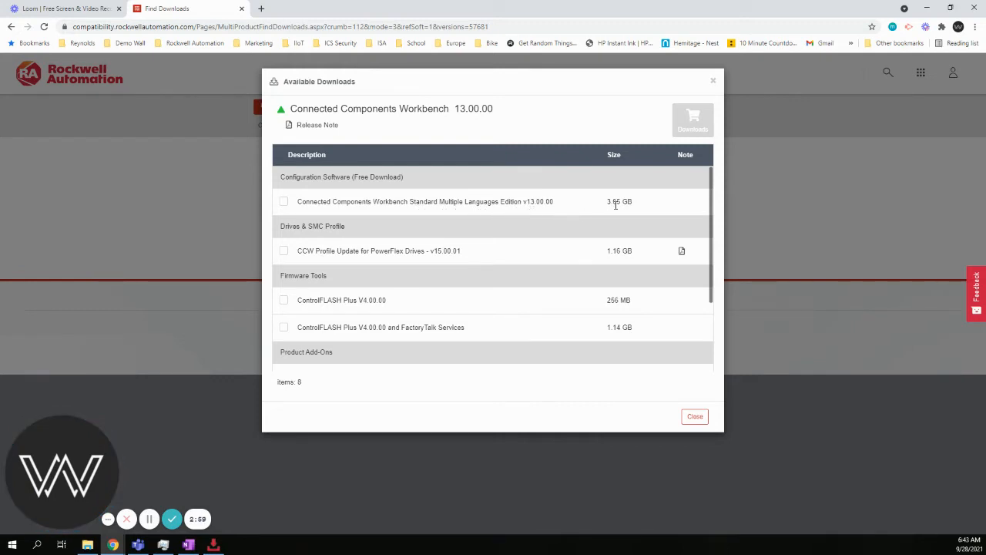
# Tick the Standard Multiple Languages Edition v13.00.00 and open the download cart.
pyautogui.click(283, 201)
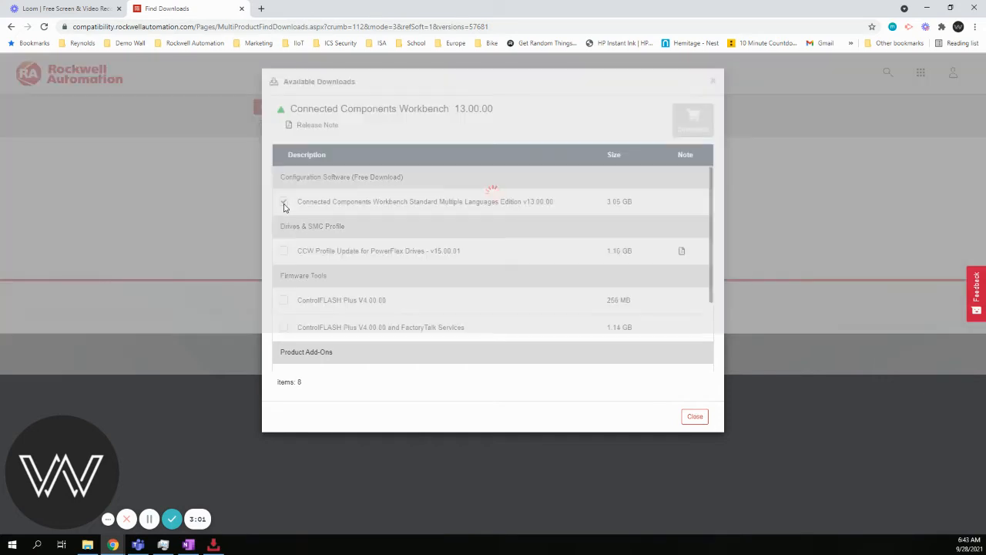
pyautogui.click(284, 201)
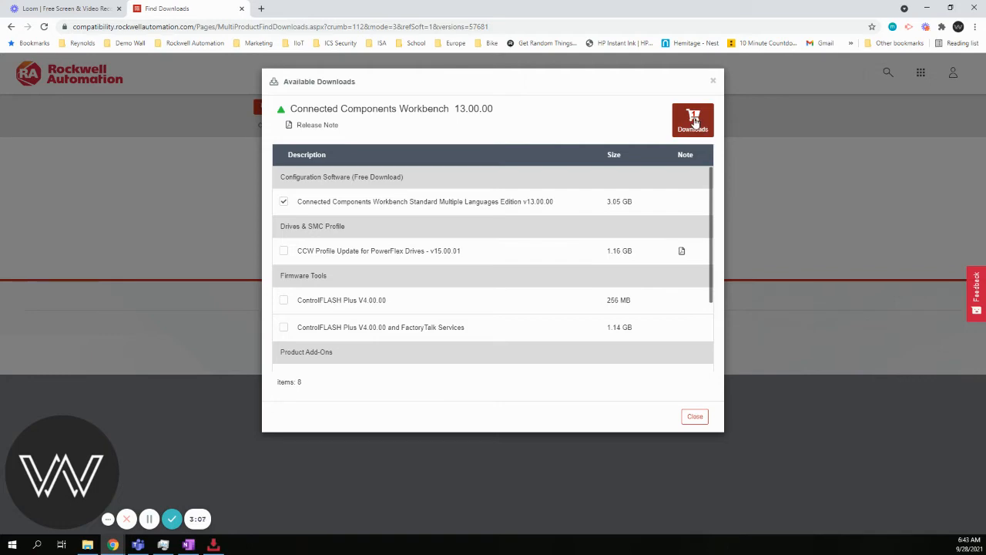
pyautogui.click(692, 120)
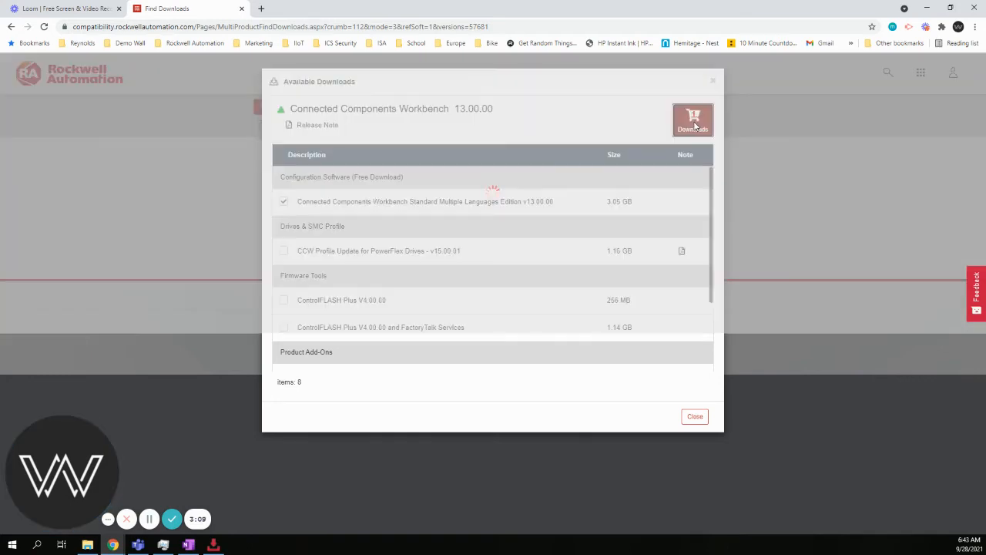
pyautogui.click(691, 119)
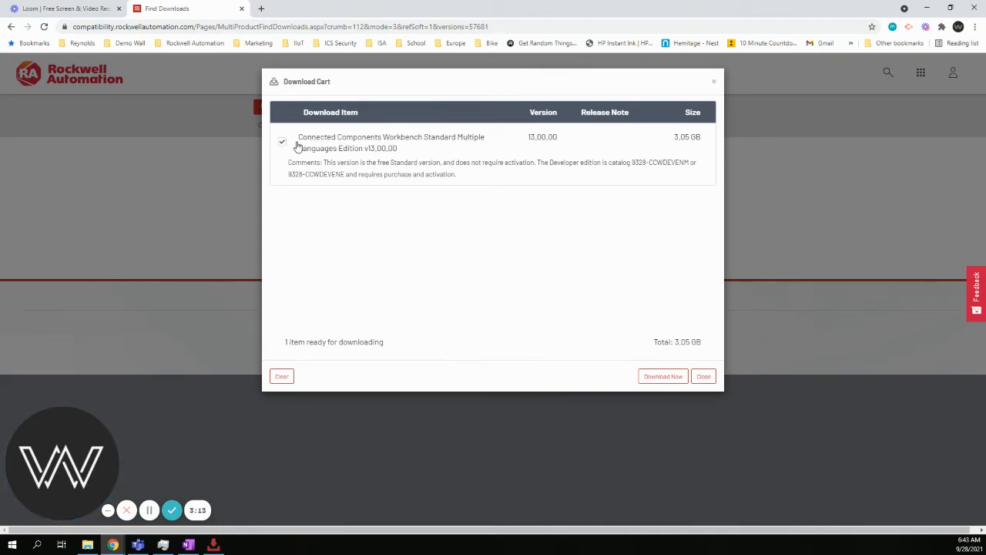
pyautogui.moveTo(669, 394)
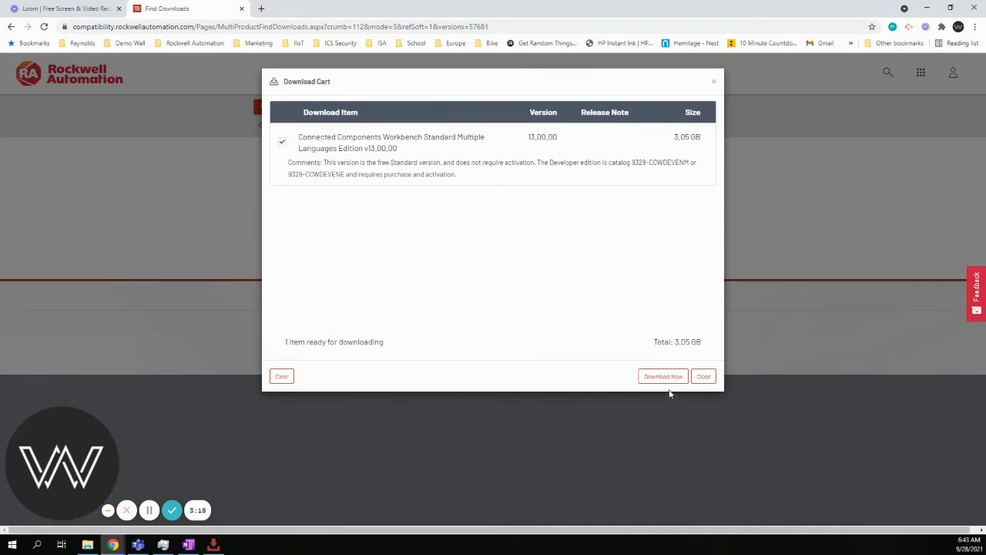
# Choose Download Now and accept the license agreement to begin the download.
pyautogui.click(662, 375)
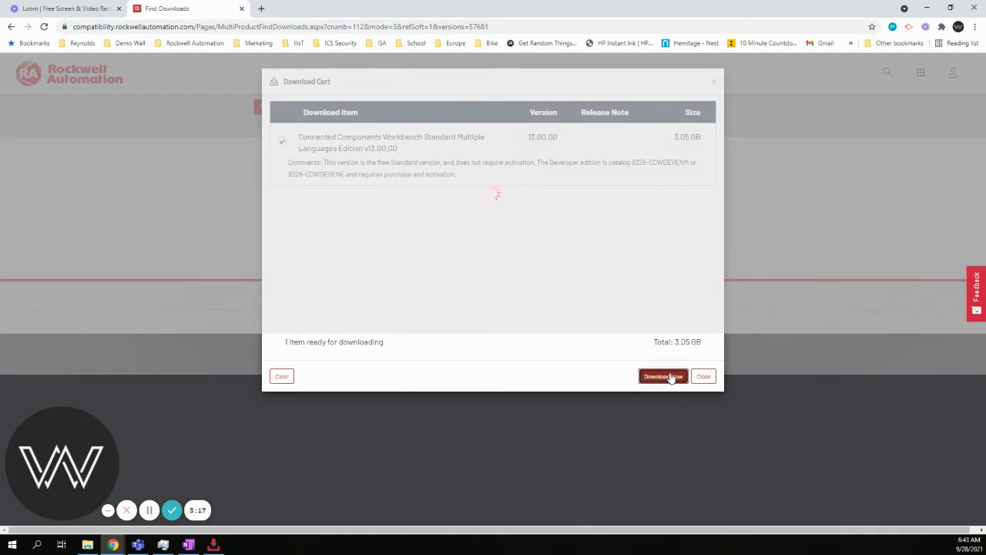
pyautogui.click(662, 376)
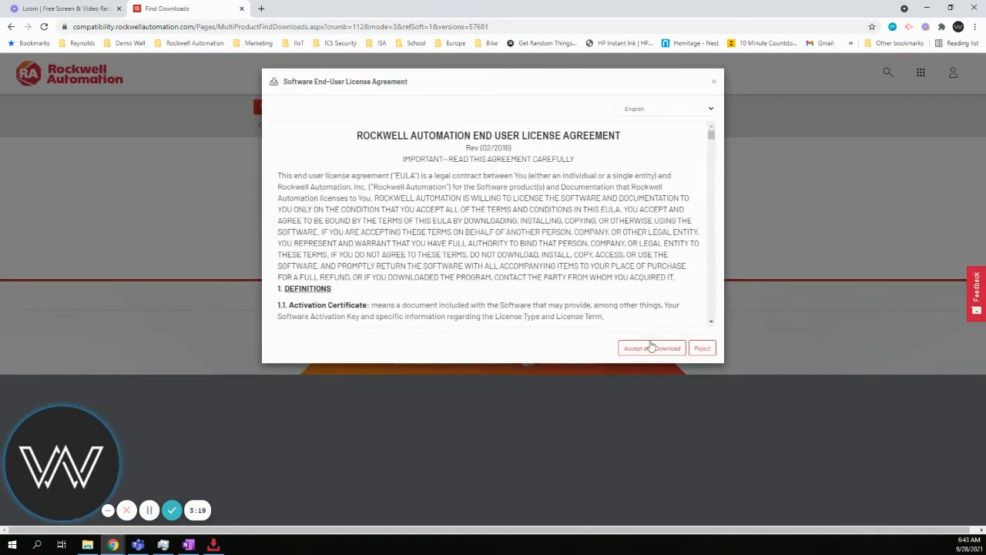
pyautogui.scroll(-3)
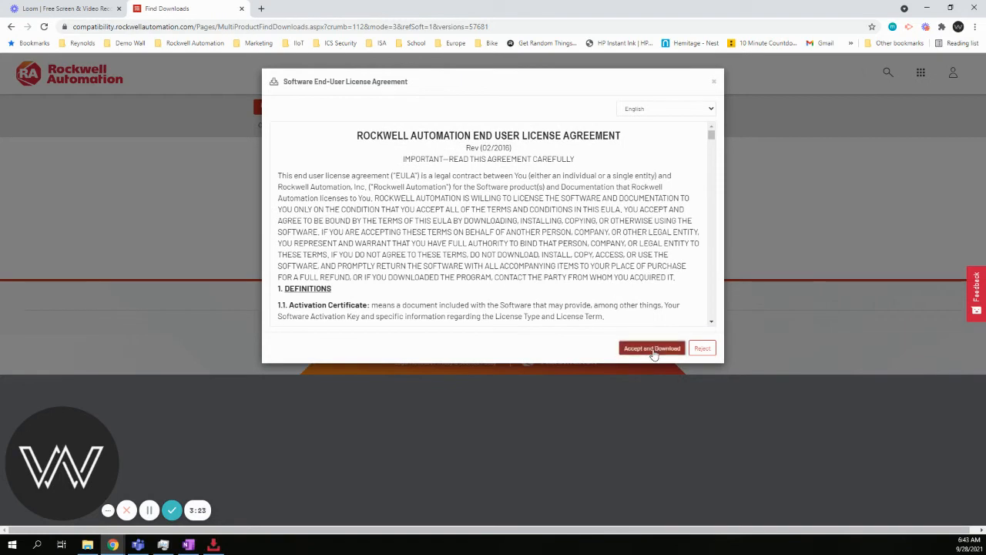
pyautogui.click(651, 348)
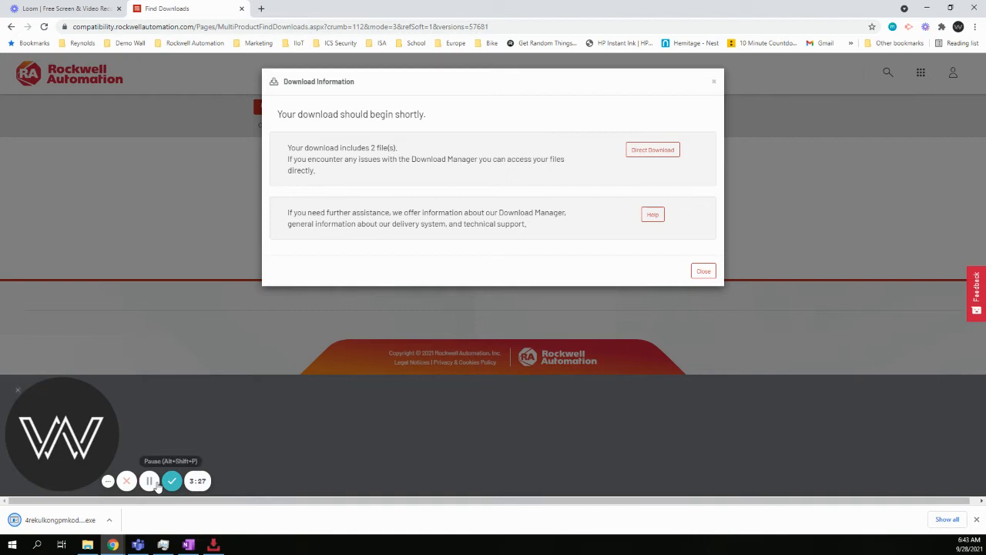
pyautogui.moveTo(118, 496)
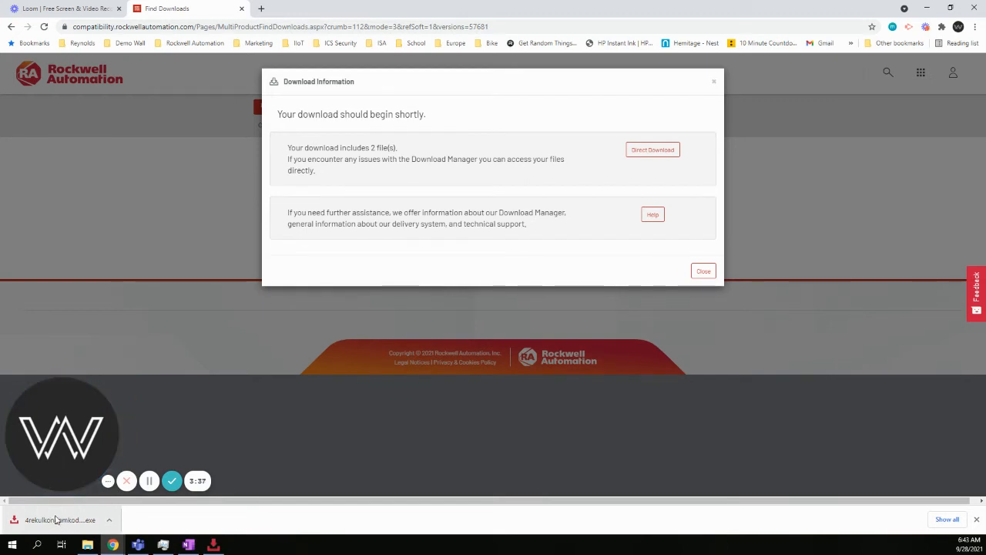
pyautogui.moveTo(60, 525)
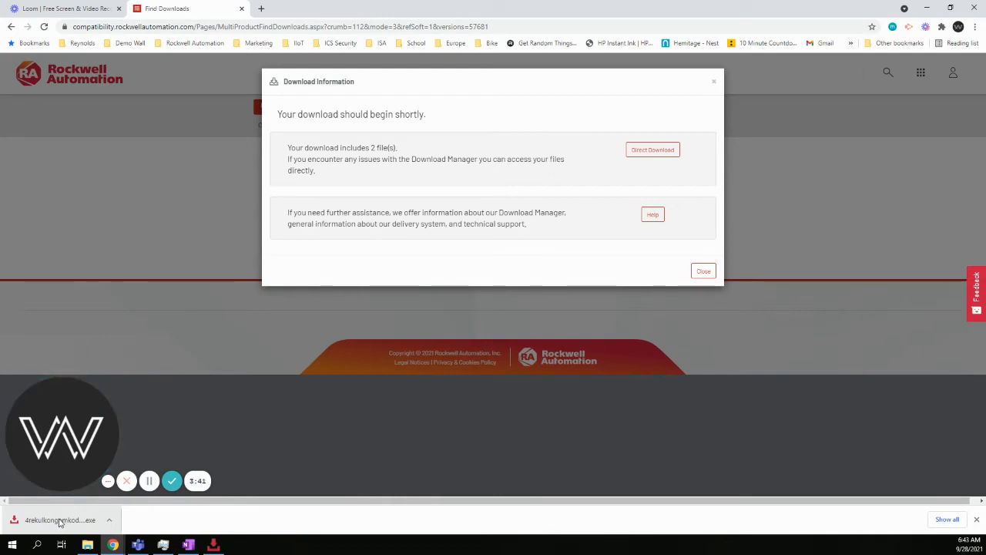
pyautogui.moveTo(216, 427)
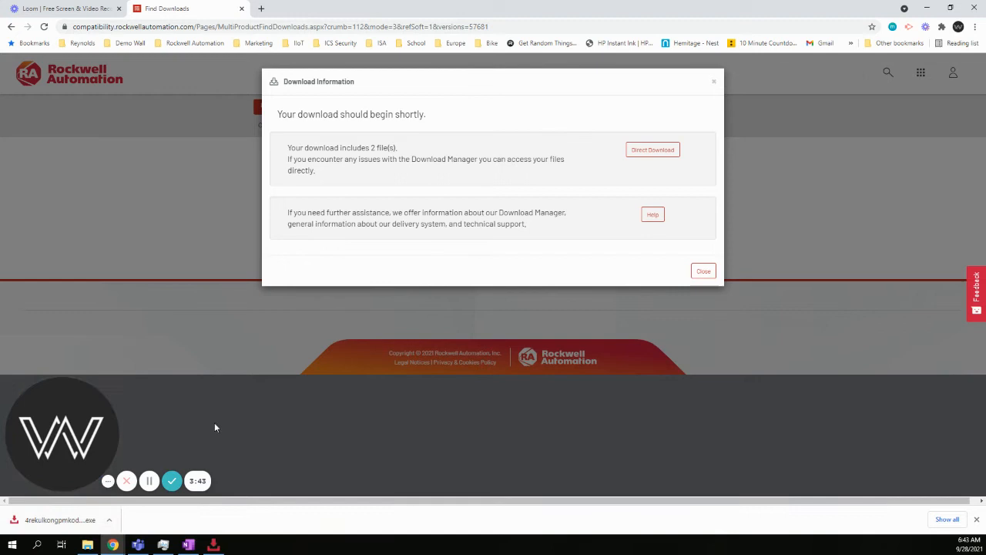
pyautogui.moveTo(386, 236)
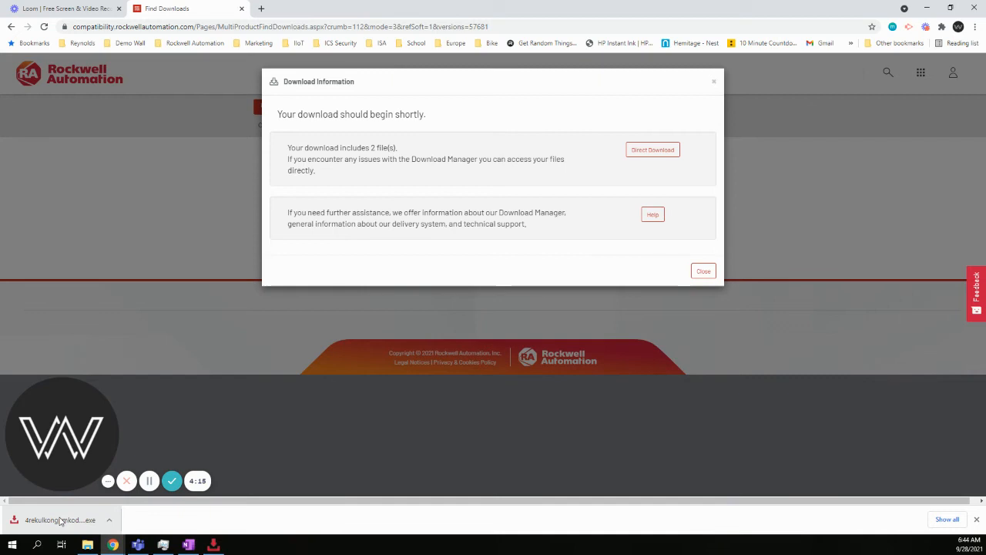
pyautogui.moveTo(62, 519)
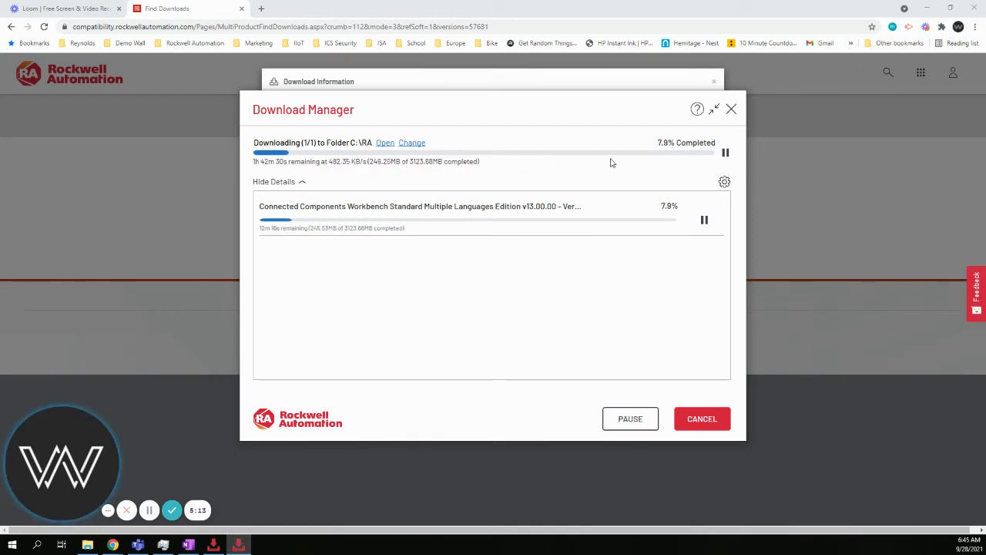
# Pause the Connected Components Workbench download and open its C:\RA destination folder.
pyautogui.click(630, 418)
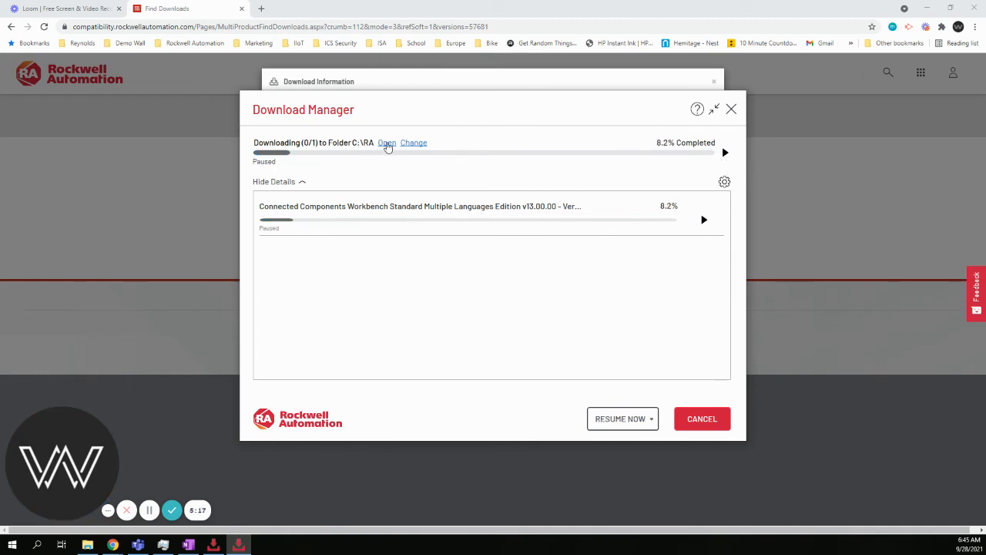
pyautogui.click(386, 143)
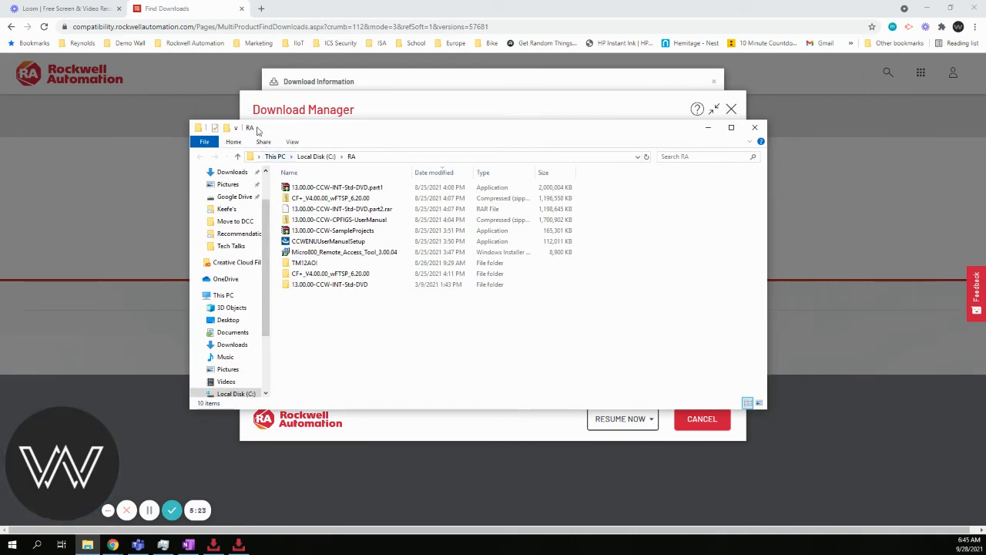
# Browse the downloaded DVD part1 installer and CCW user manual archive in C:\RA.
pyautogui.click(337, 187)
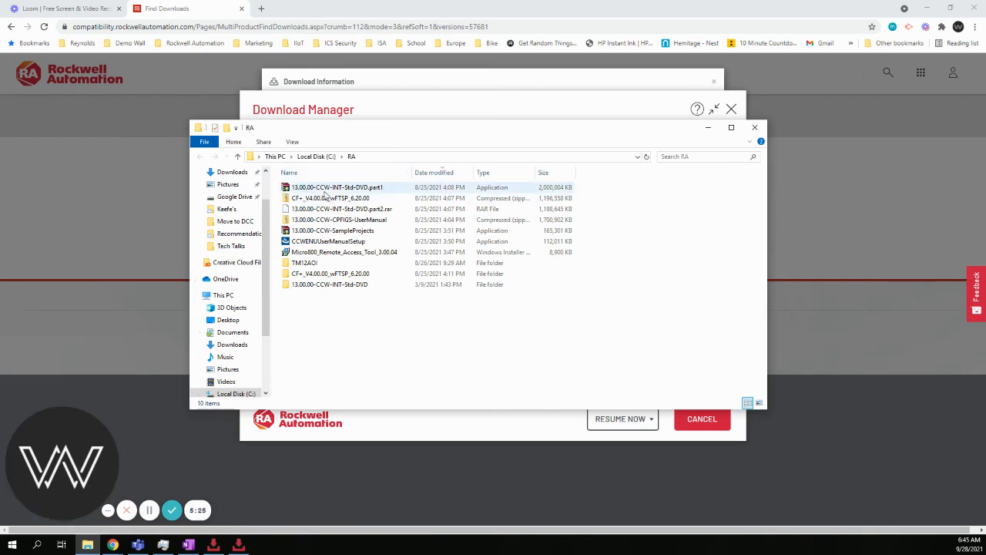
pyautogui.click(332, 230)
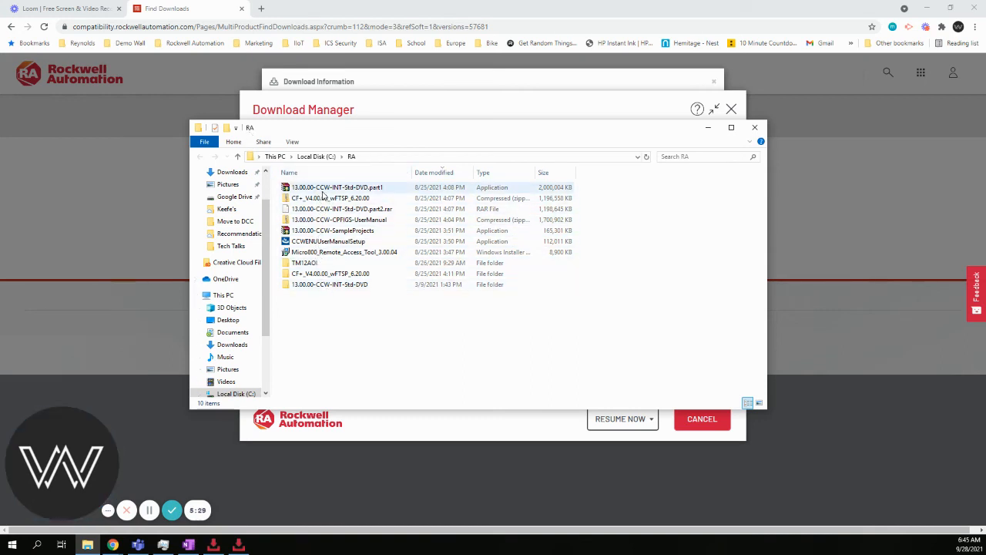
pyautogui.moveTo(336, 187)
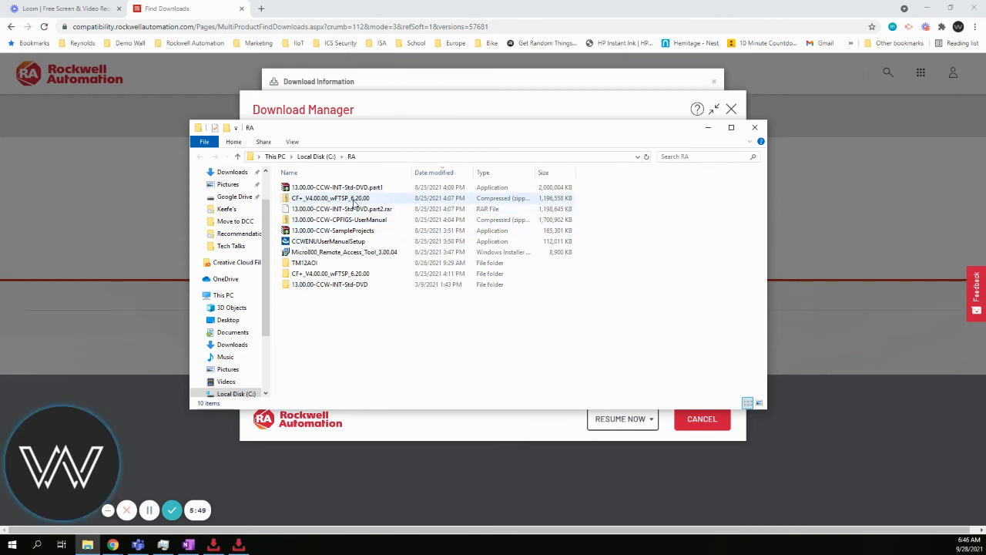
pyautogui.click(337, 187)
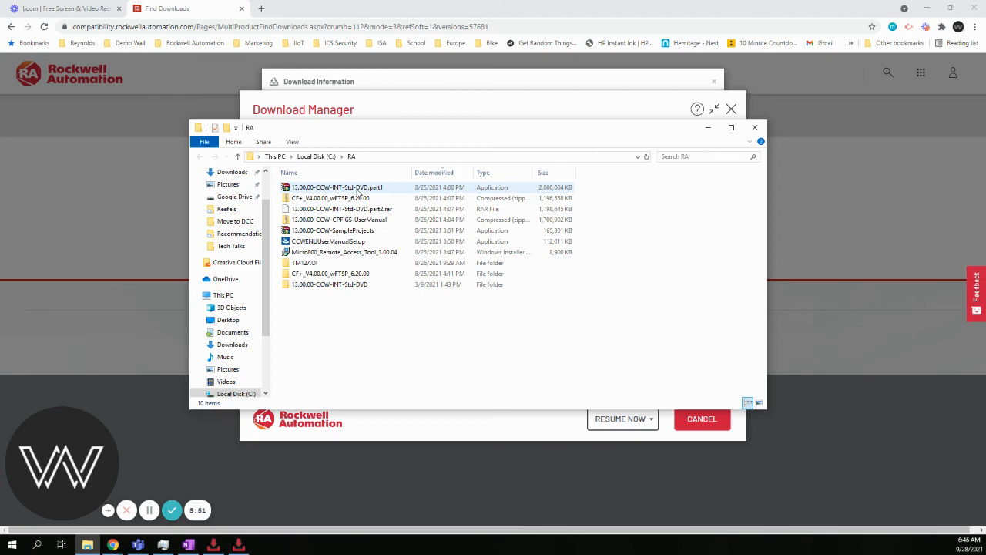
pyautogui.moveTo(337, 187)
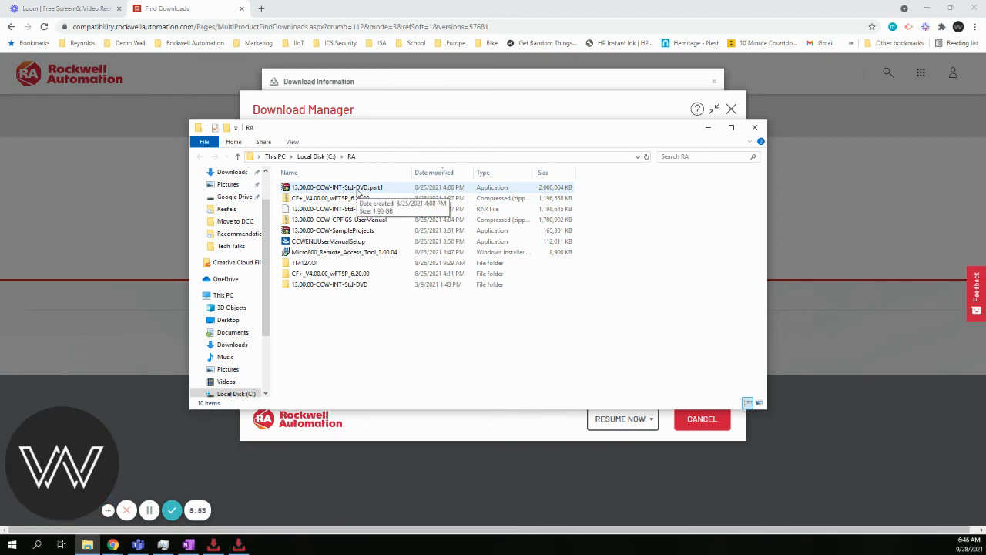
pyautogui.moveTo(399, 191)
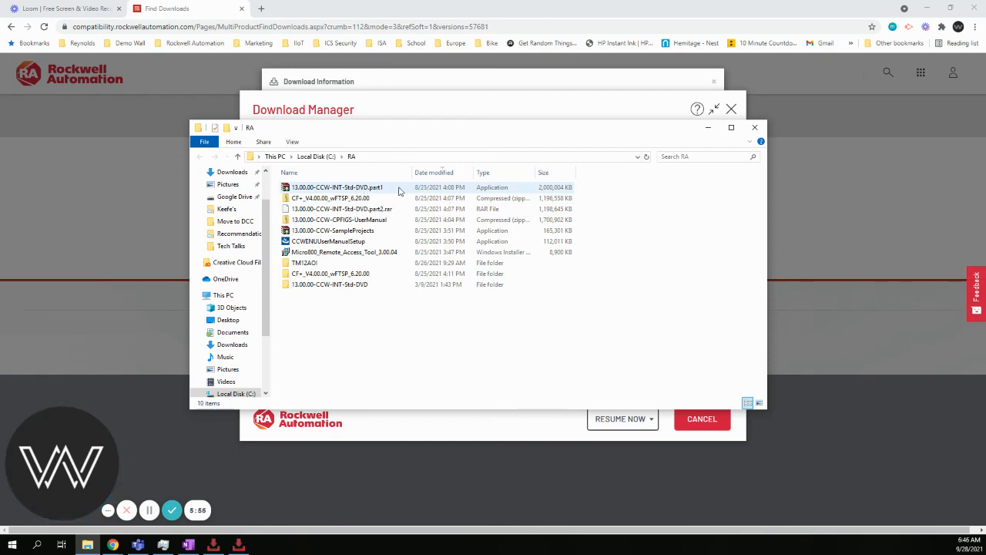
pyautogui.moveTo(358, 188)
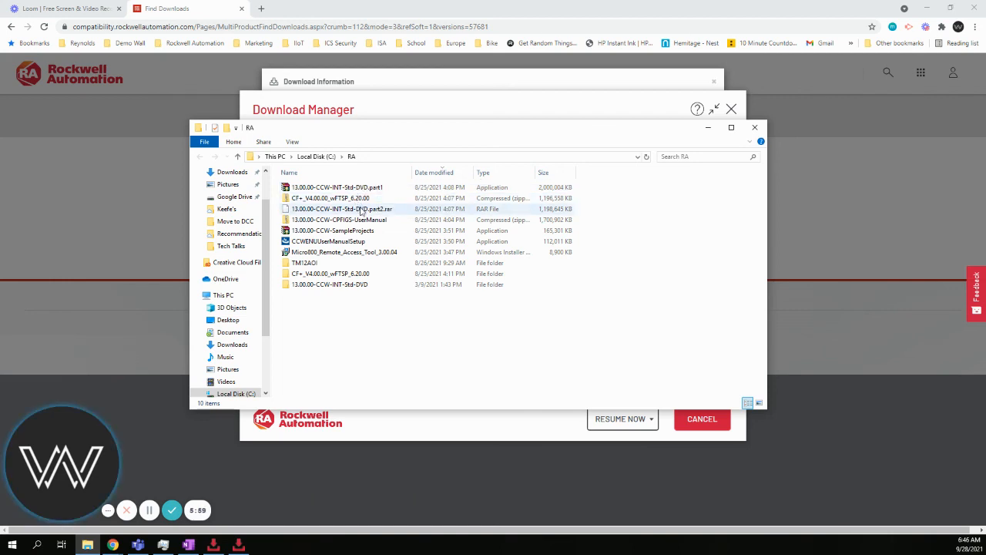
pyautogui.click(339, 219)
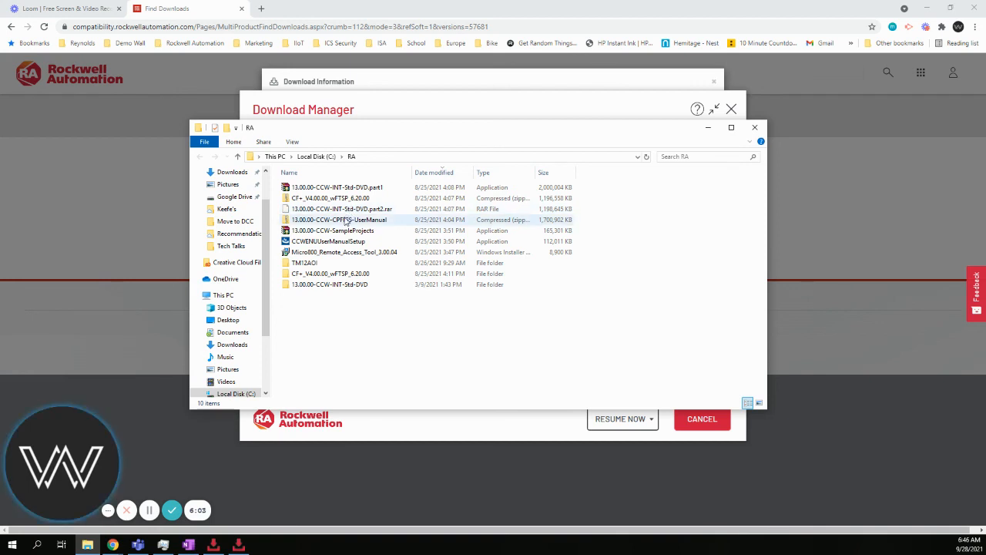
pyautogui.moveTo(342, 209)
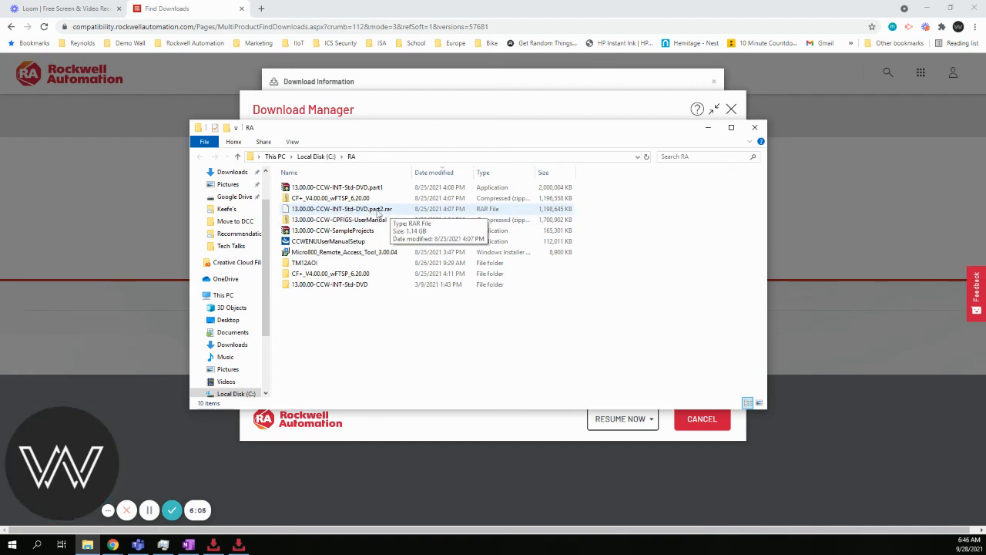
pyautogui.moveTo(355, 224)
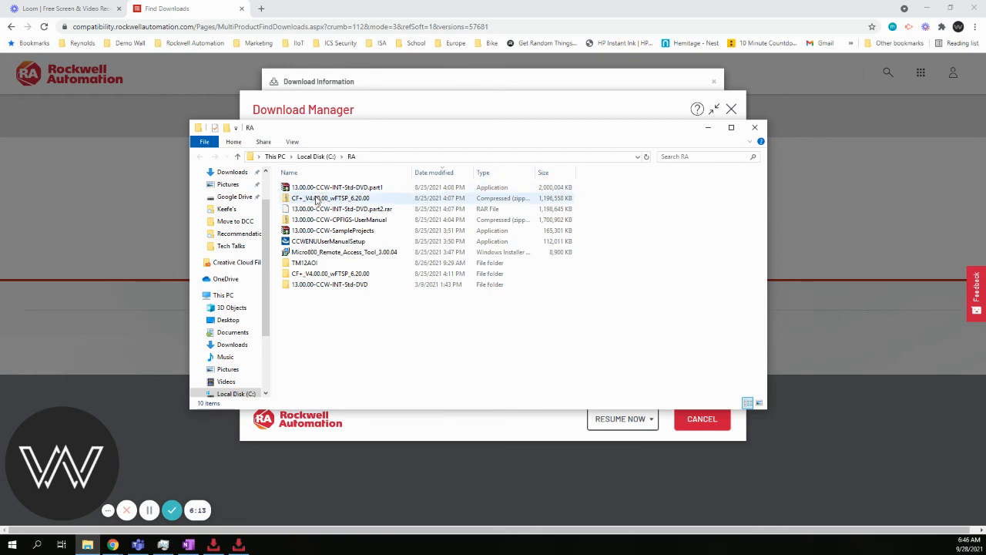
# Select the remaining archives, then open the extracted 13.00-CCW-INT-Std-DVD folder.
pyautogui.click(339, 220)
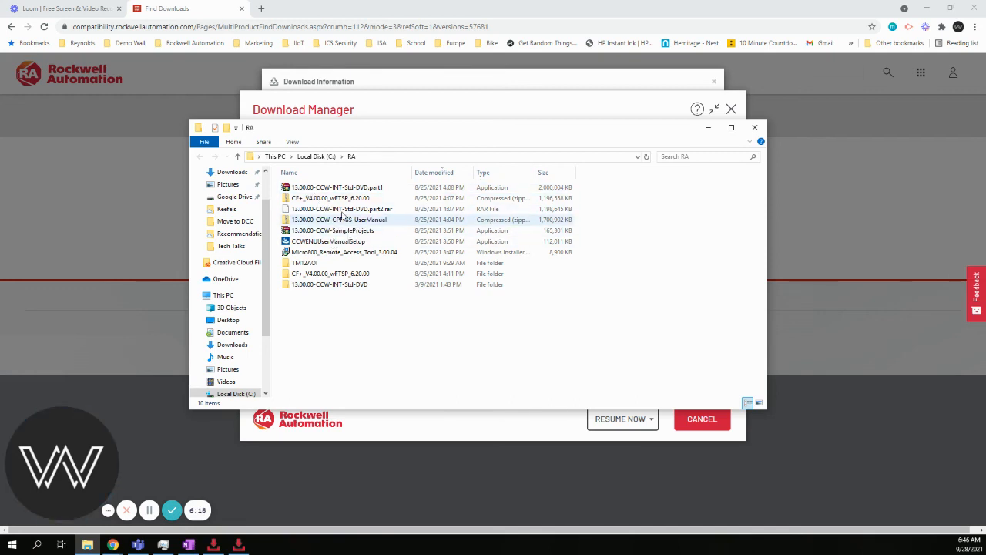
pyautogui.click(342, 209)
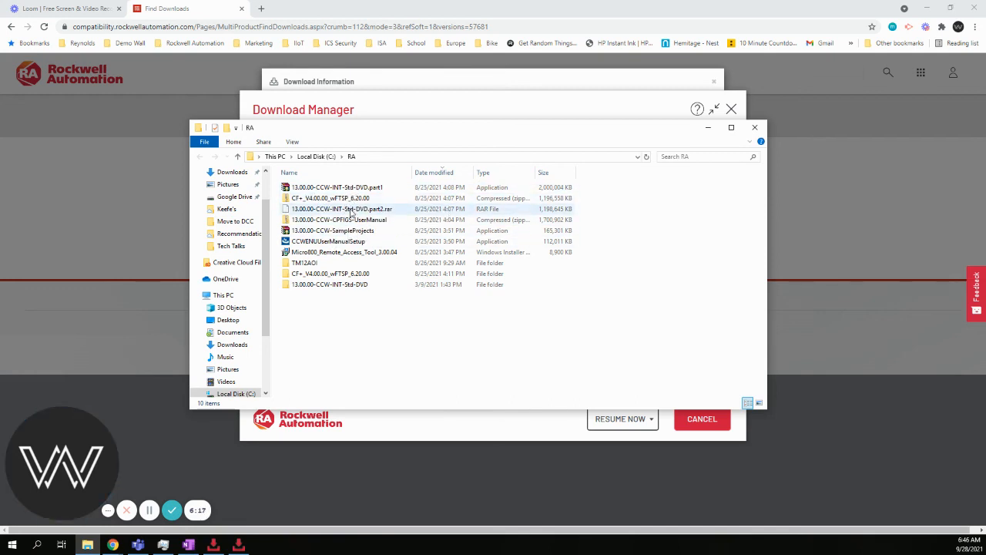
pyautogui.click(337, 187)
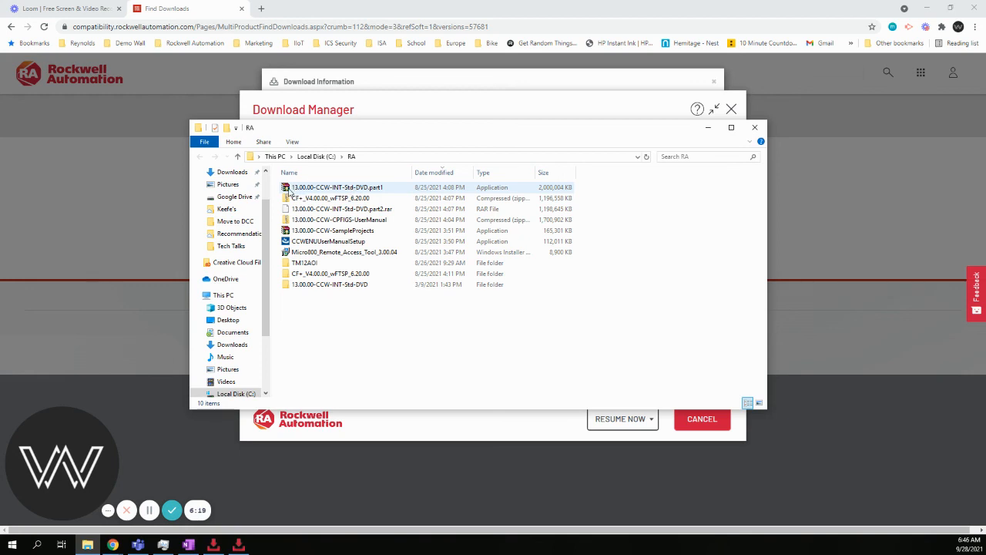
pyautogui.click(329, 284)
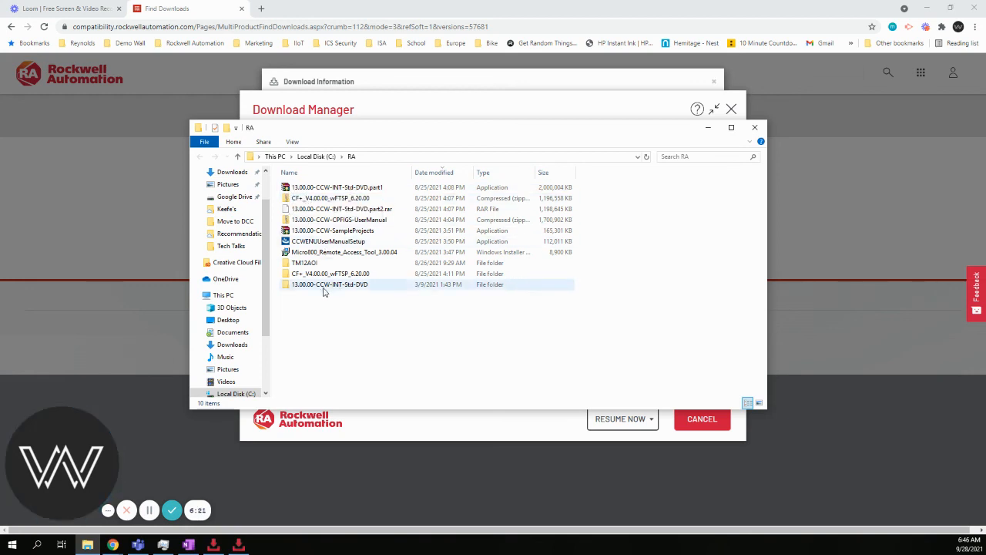
pyautogui.doubleClick(329, 284)
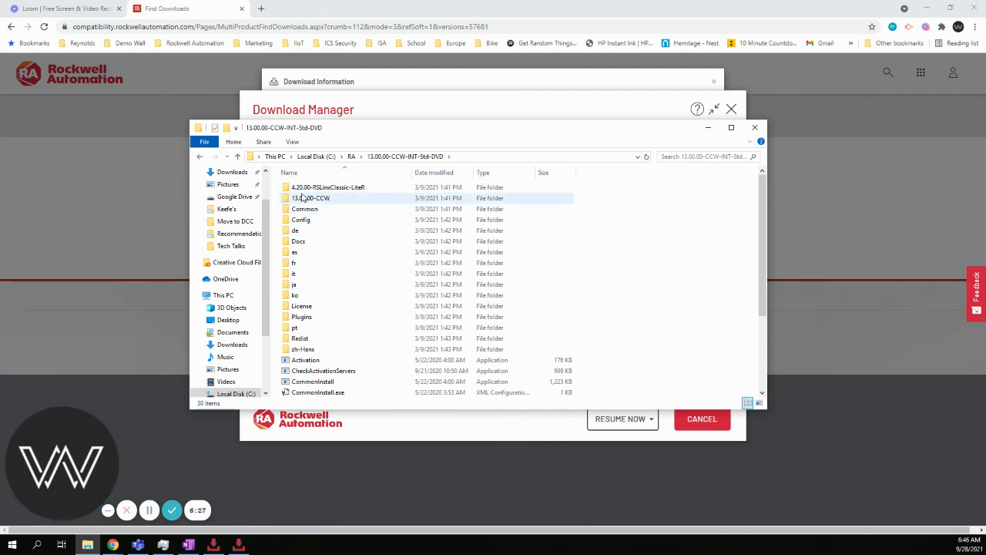
# Scroll the 13.00-CCW-INT-Std-DVD file list down to the Setup application.
pyautogui.scroll(-3)
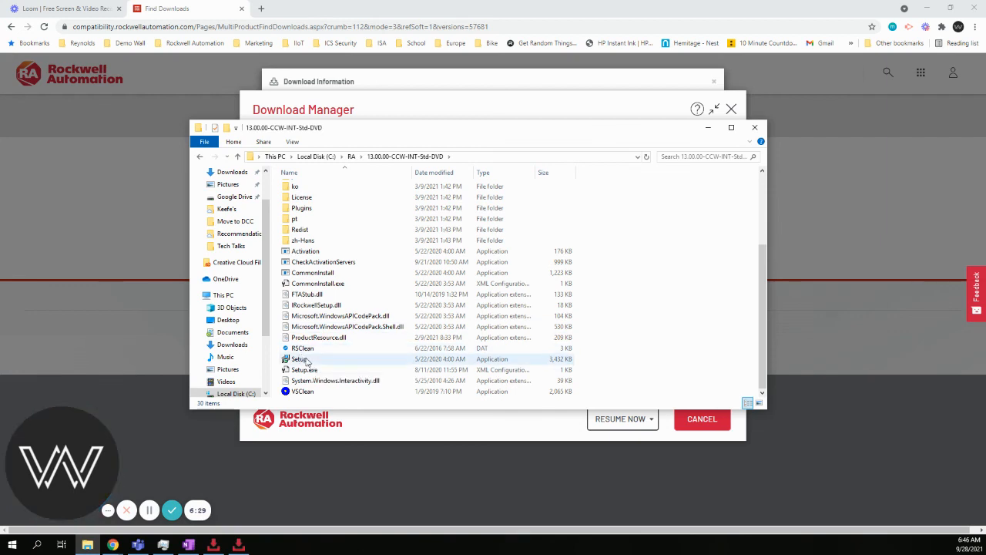
pyautogui.moveTo(298, 359)
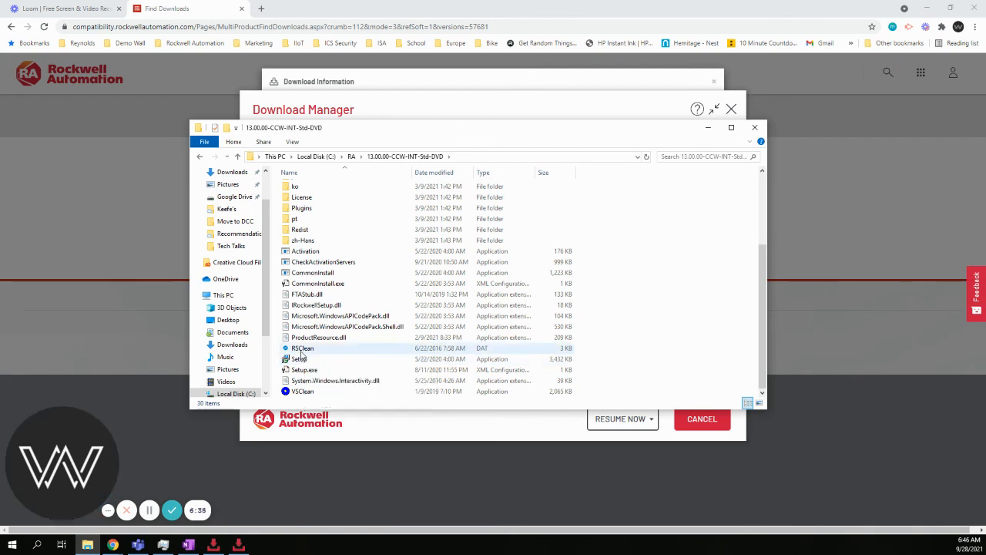
pyautogui.moveTo(302, 348)
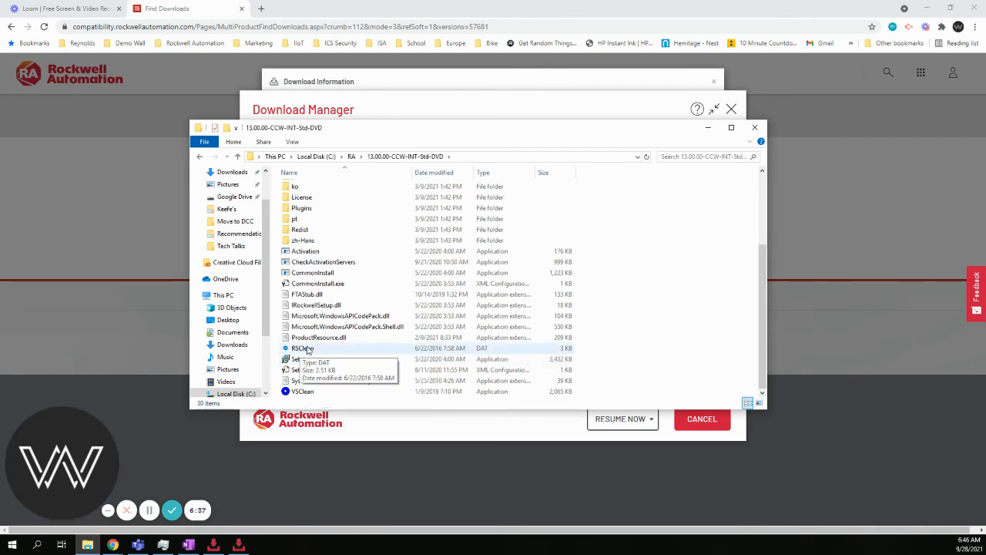